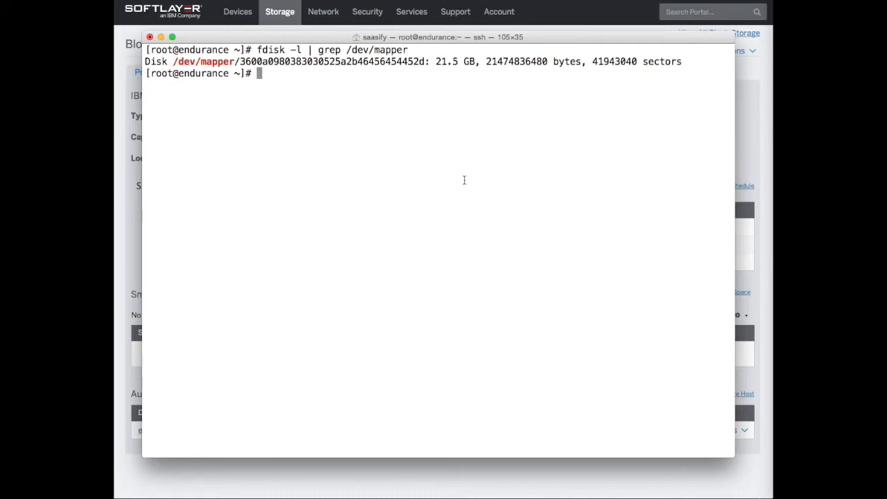
Start fdisk on the /dev/mapper multipath device, correcting a mistyped letter.
type("fdisk")
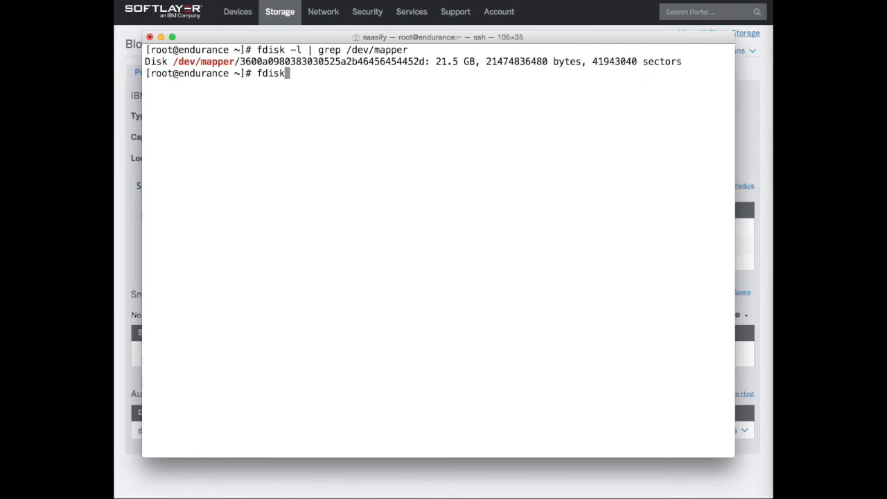
type("\" \"")
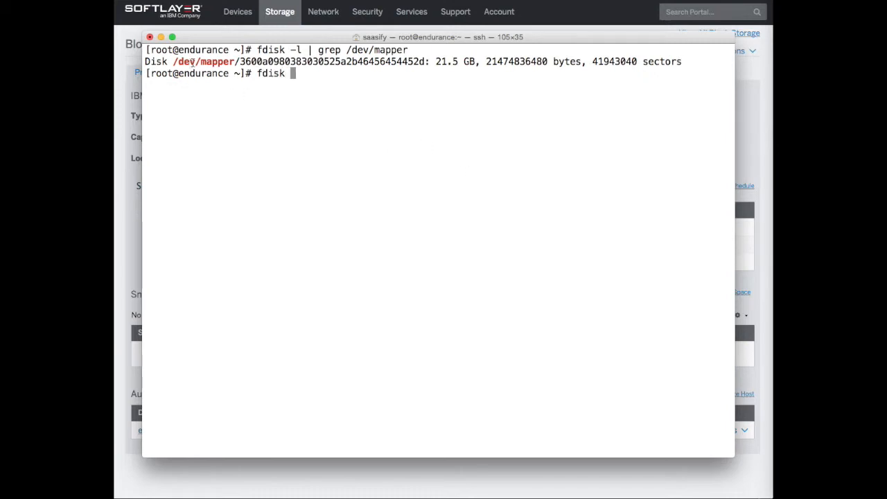
left_click_drag(172, 61, 427, 61)
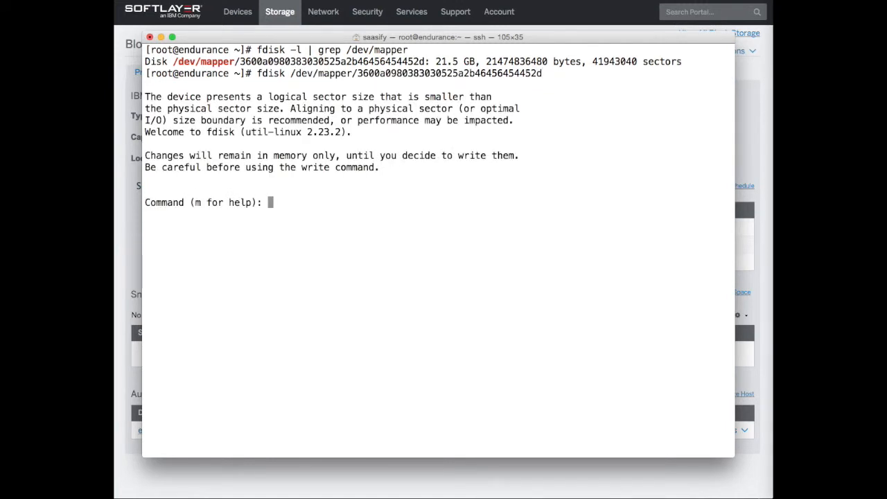
type("p")
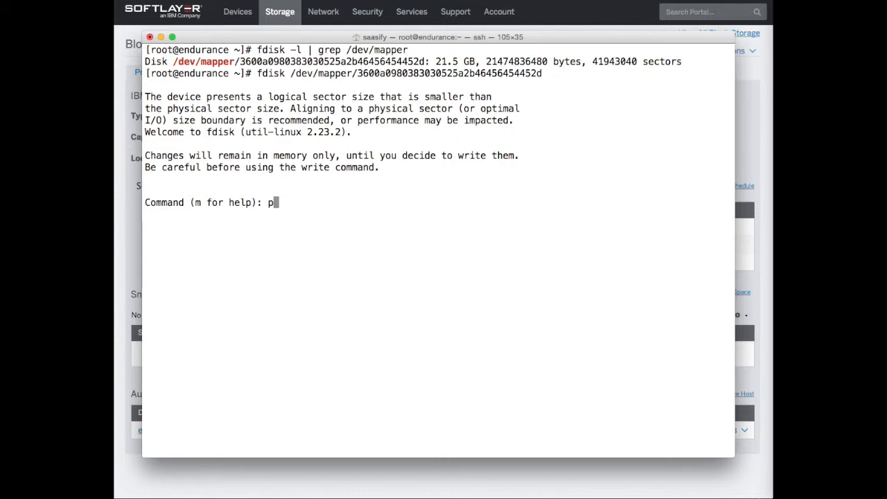
key("Backspace")
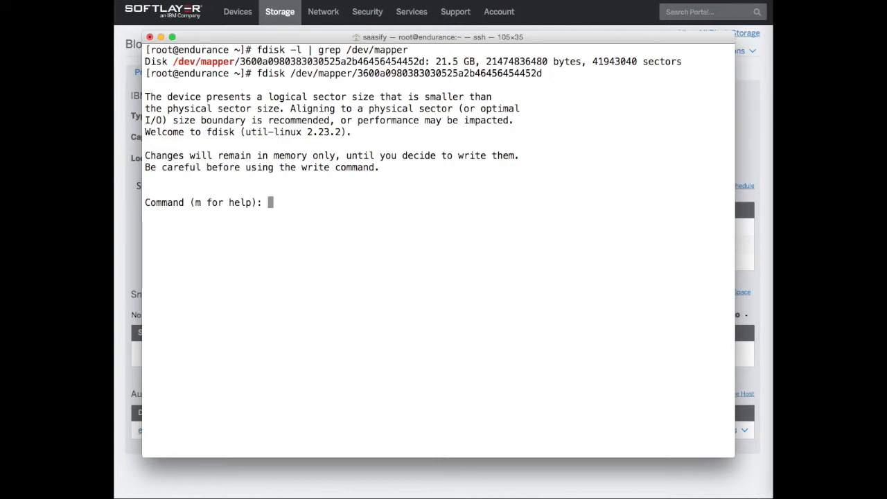
Create primary partition 1 with default sectors (20 GiB) and write the partition table.
type("n")
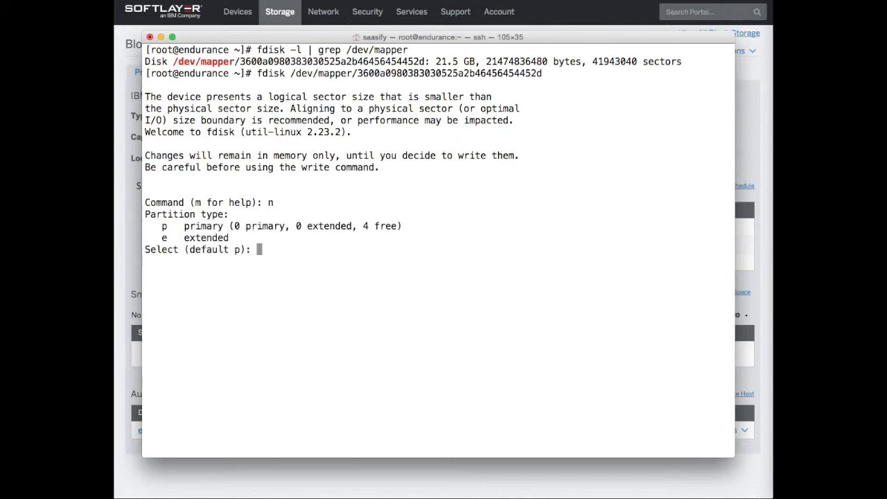
type("p")
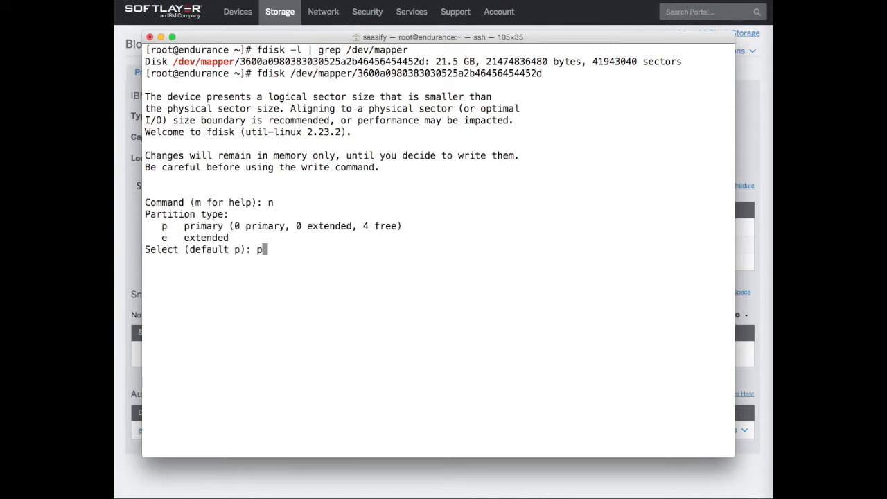
type("1-4, default 1): 1")
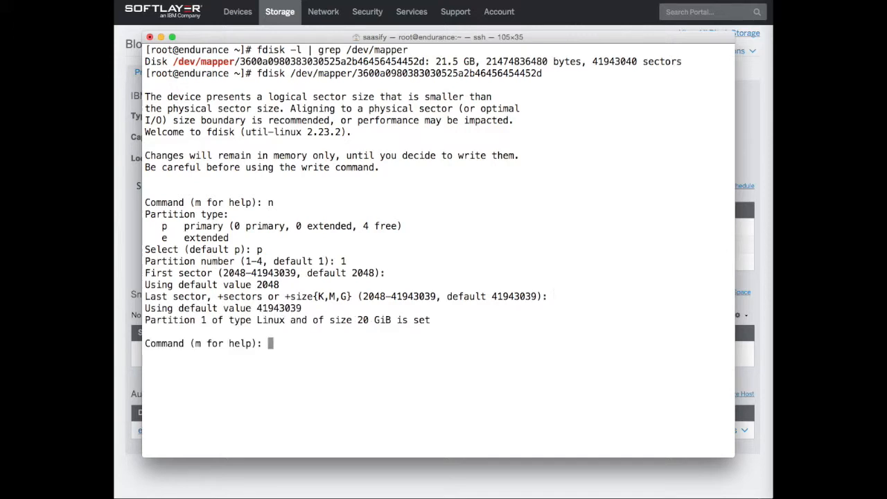
type("w")
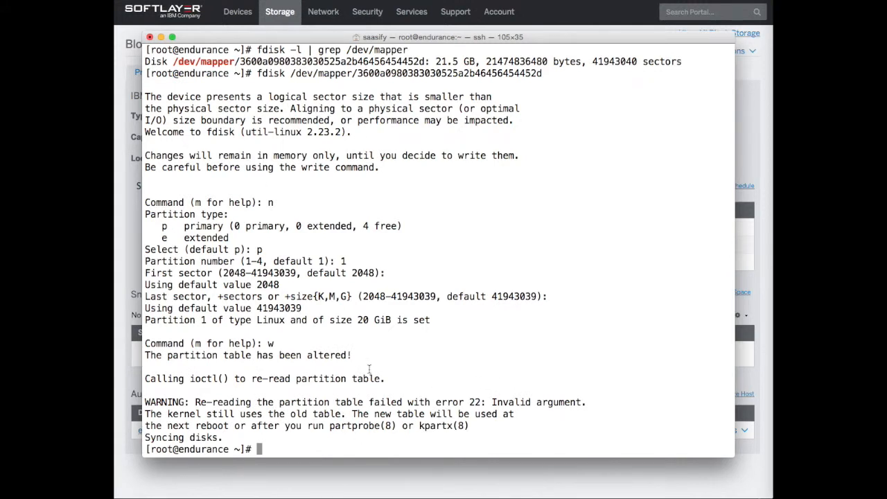
mouse_move(441, 355)
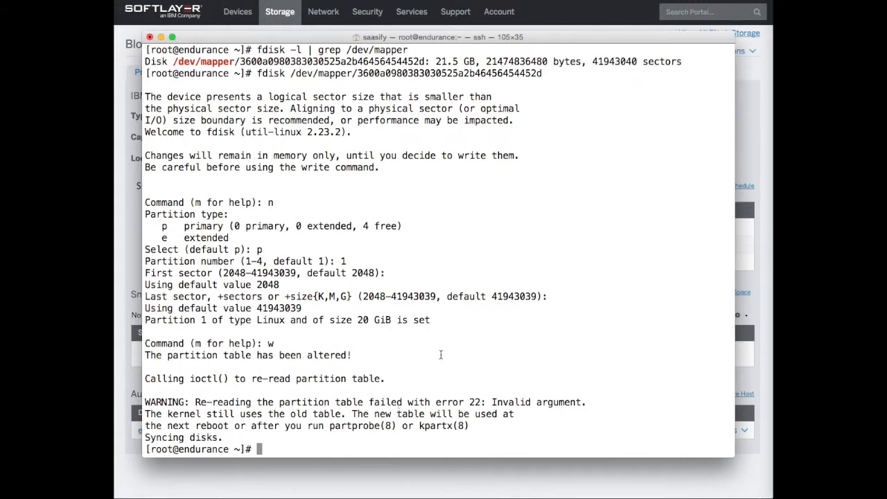
Confirm the new type 83 partition with fdisk -l | grep /dev/mapper and begin the mkfs.ext3 command.
type("fdisk -l | grep /dev/mapper")
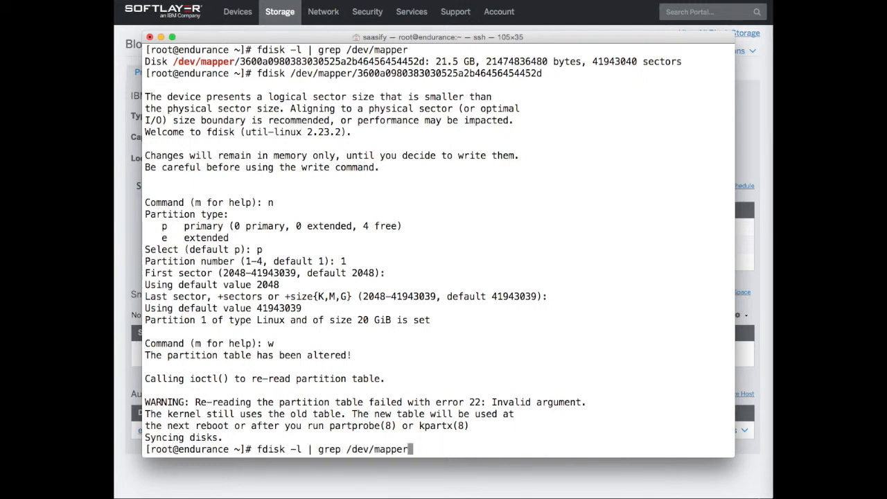
key("Return")
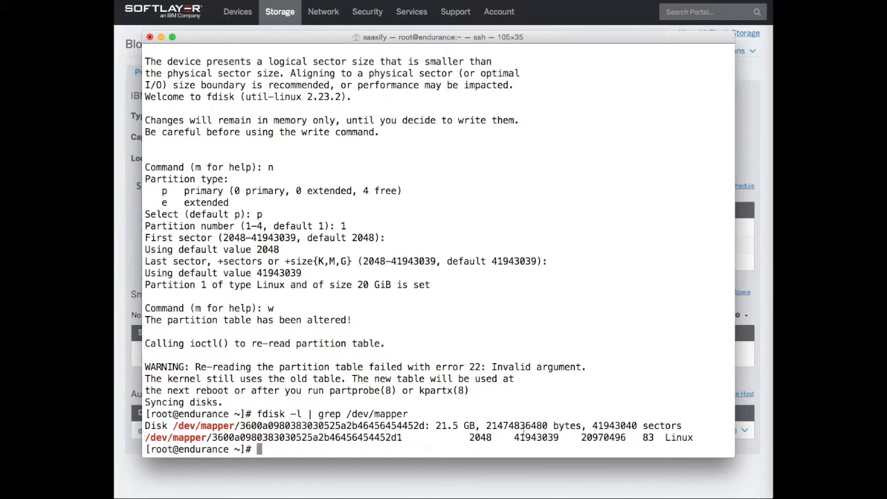
type("mk")
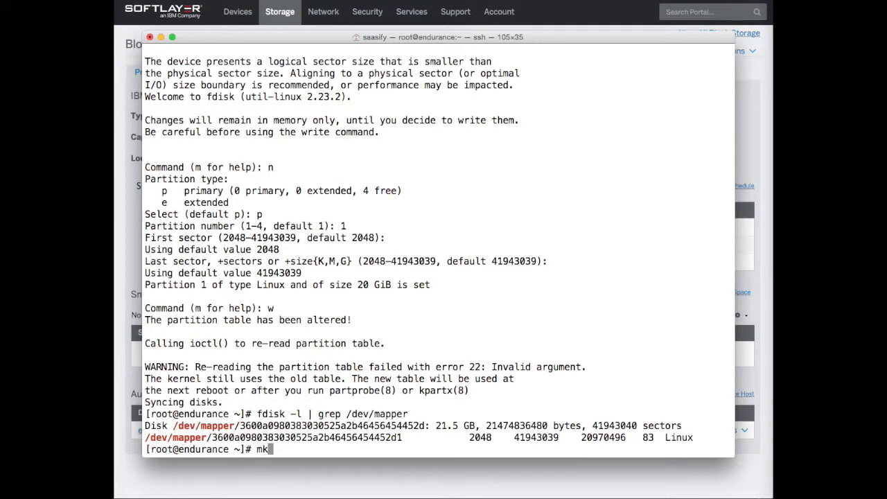
type("fs.e")
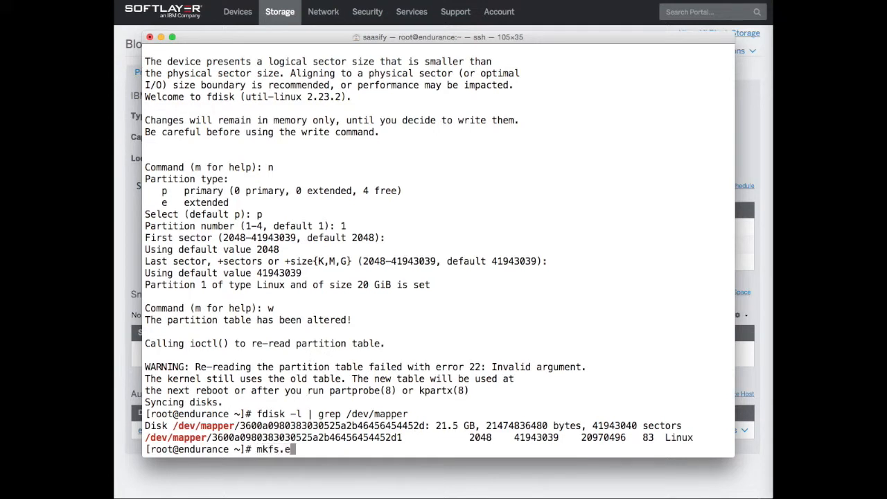
type("xt3")
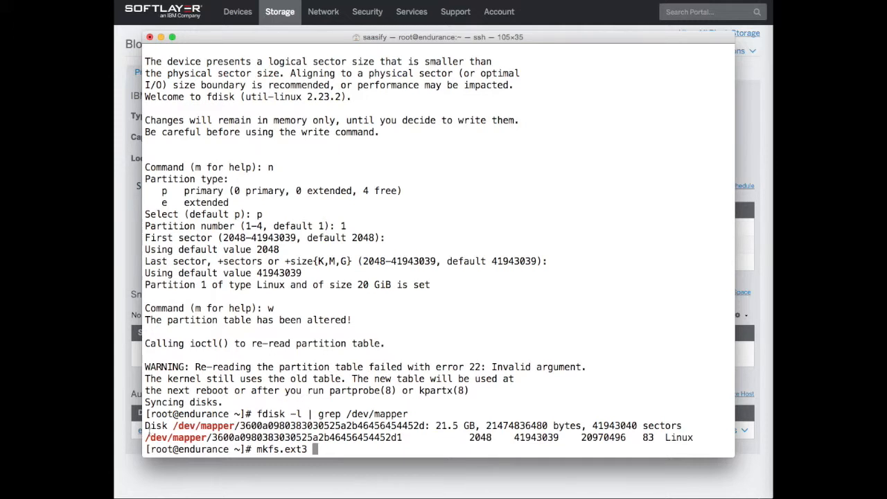
left_click_drag(144, 437, 402, 438)
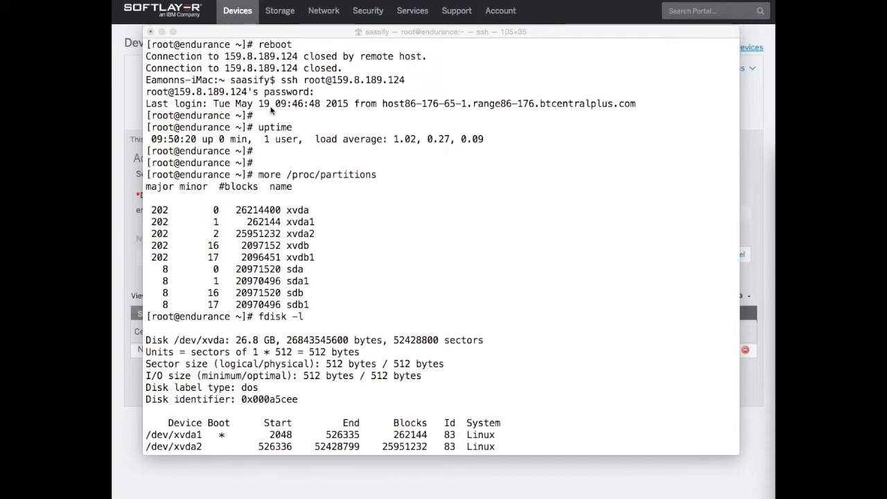
mouse_move(321, 192)
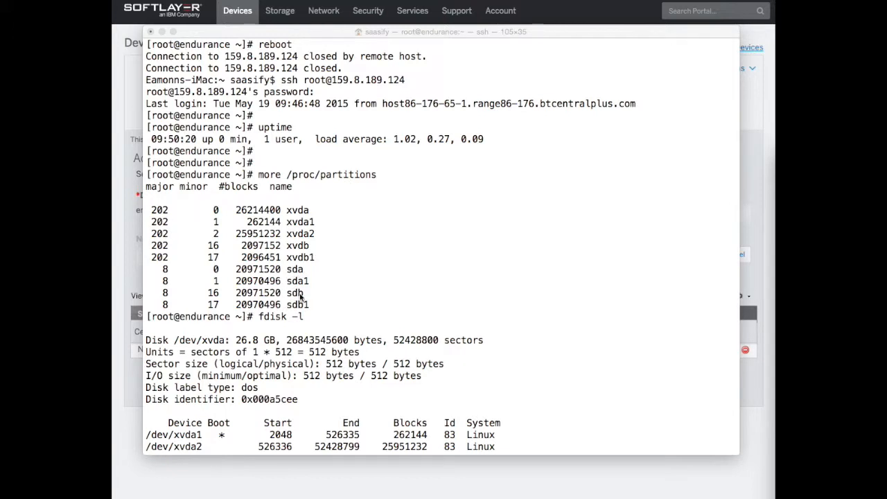
Scroll through the fdisk -l output showing /dev/sda and /dev/sdb with Linux partitions.
scroll("down", 3)
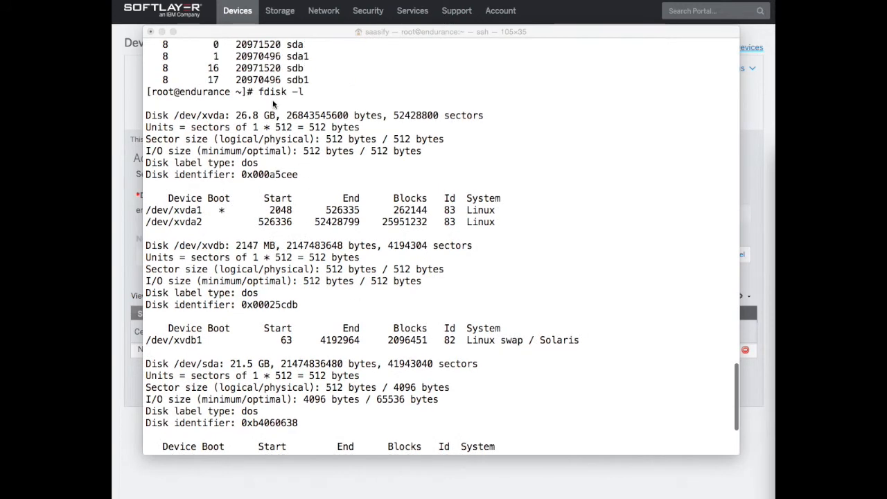
scroll("down", 3)
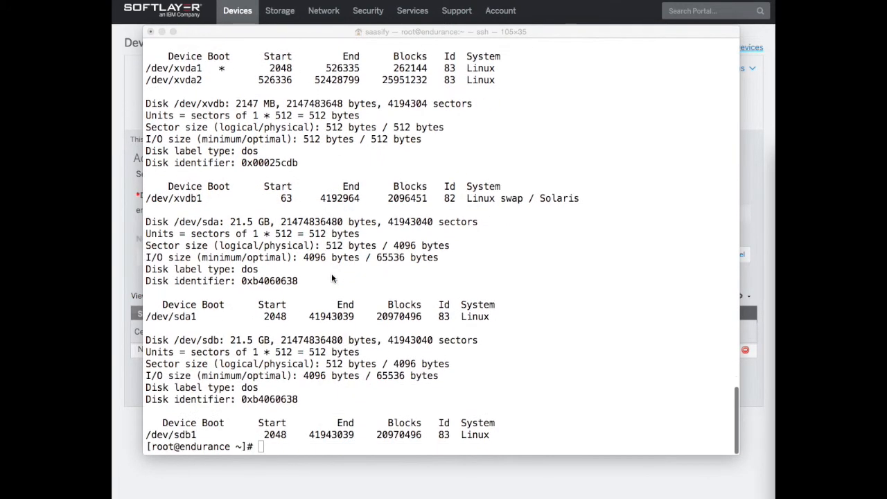
mouse_move(452, 278)
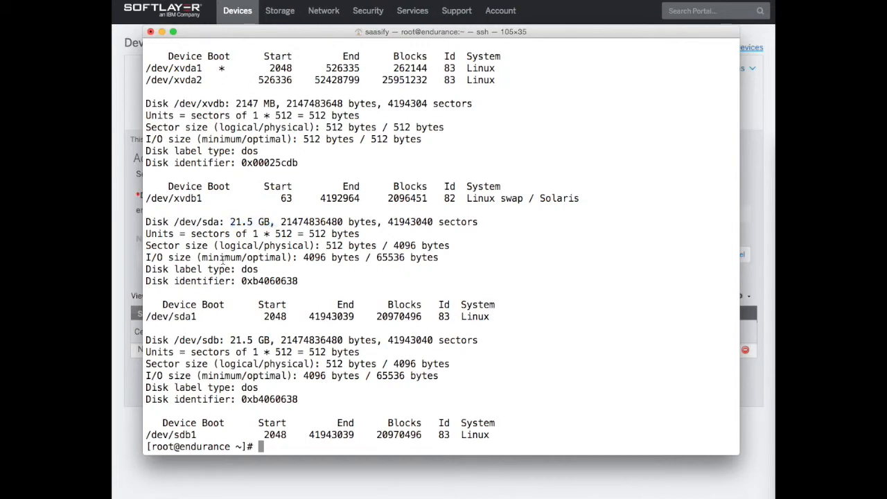
mouse_move(393, 275)
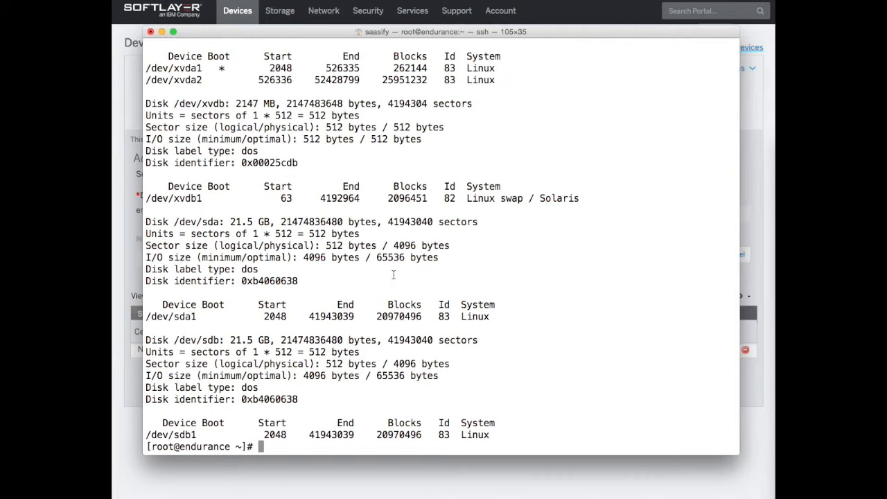
Create an ext3 filesystem on /dev/sda with mkfs.ext3, answering y to proceed anyway.
type("mkf")
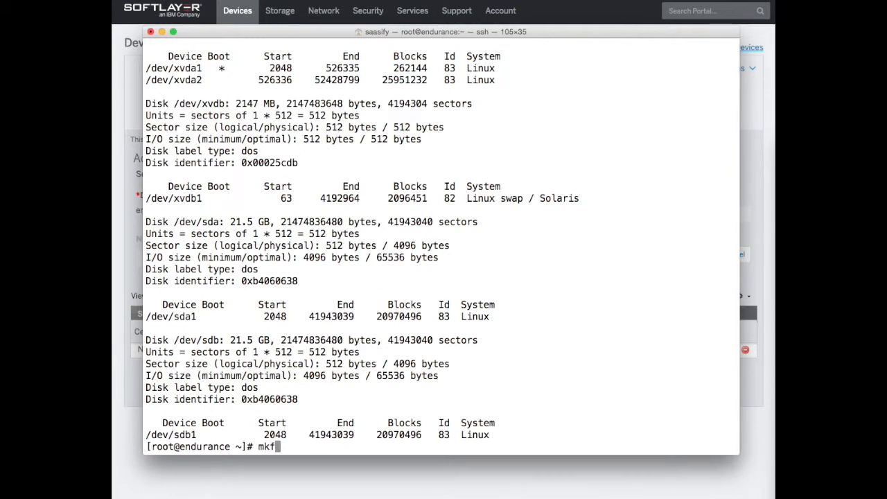
type("s.ext")
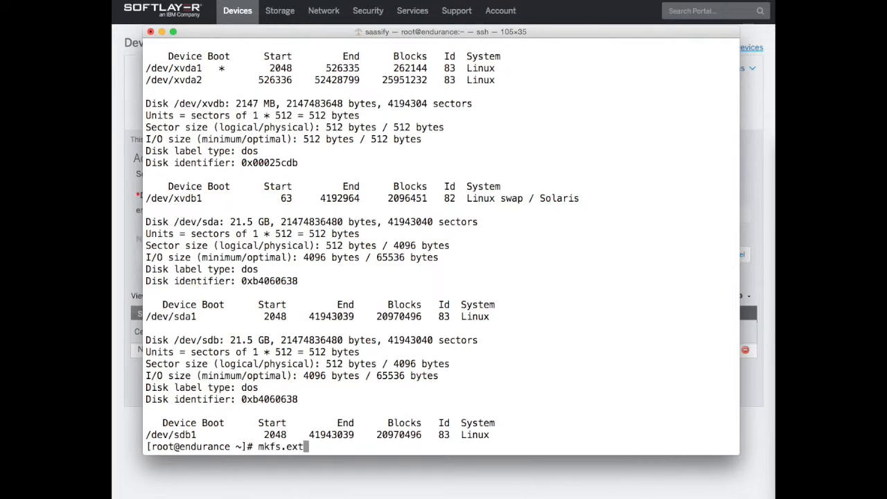
type("3 /dev/")
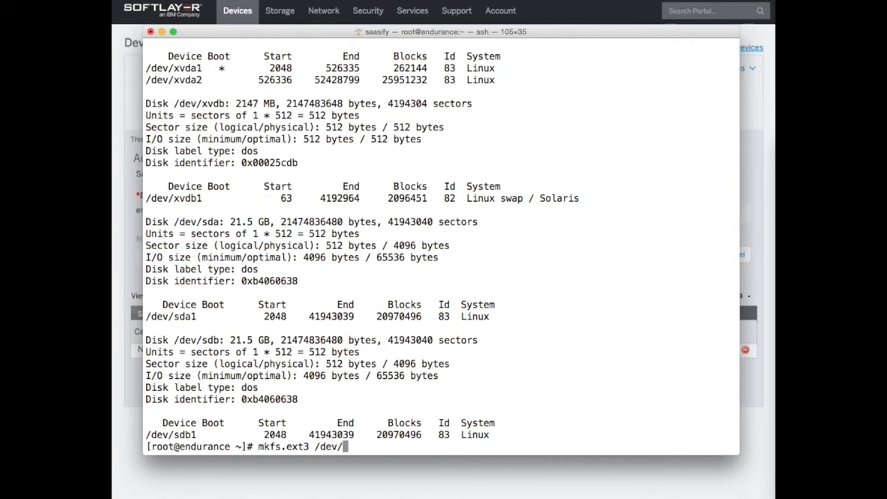
type("sda1")
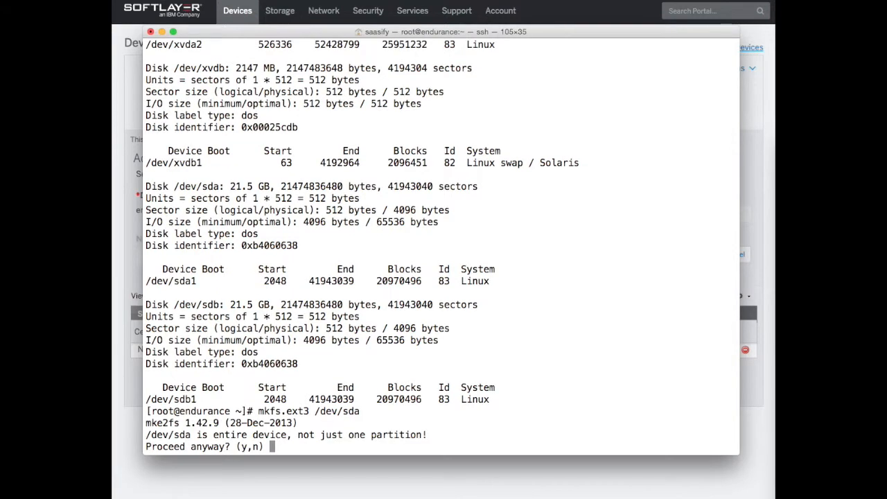
type("y")
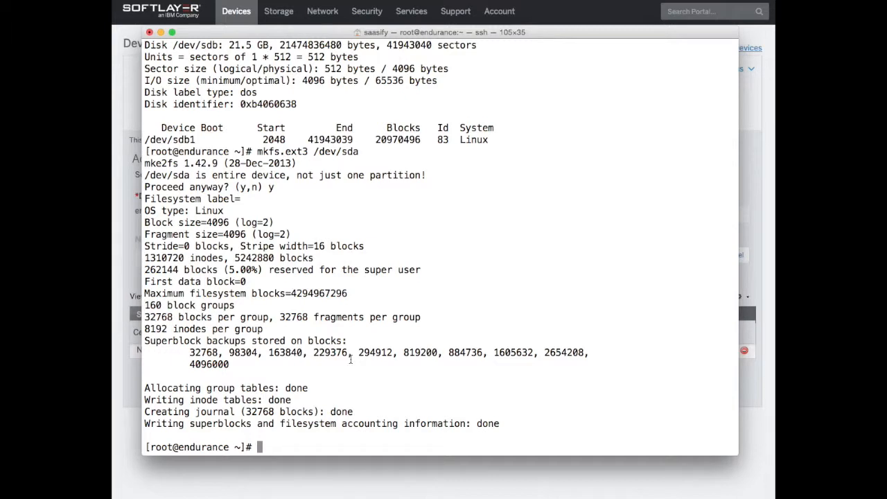
Make the /mnt/iscsi mount point directory.
type("mkdi")
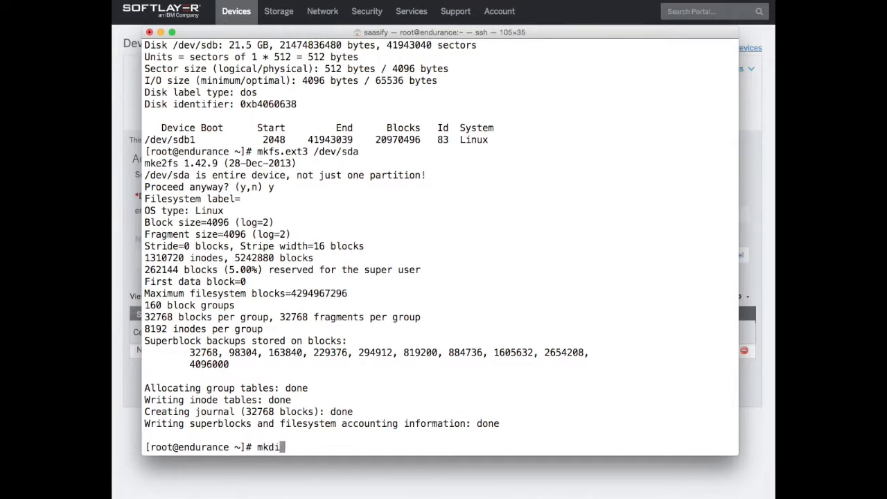
type("r /mnt/")
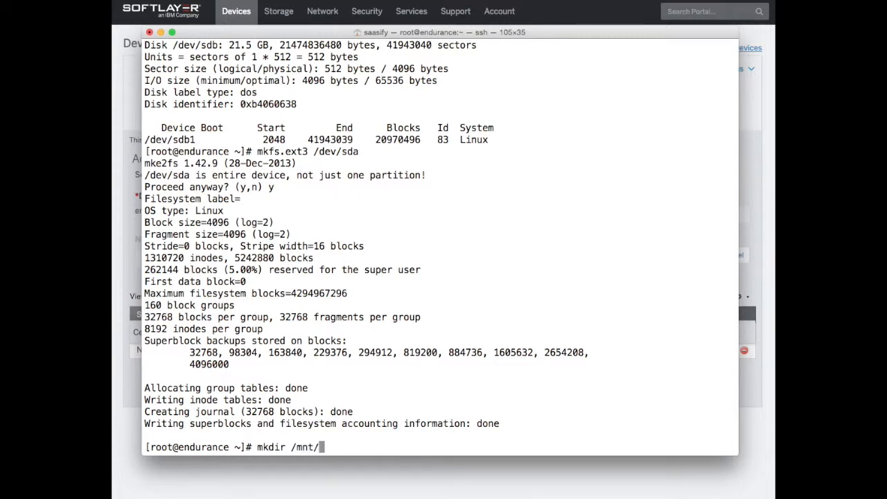
type("iscsi")
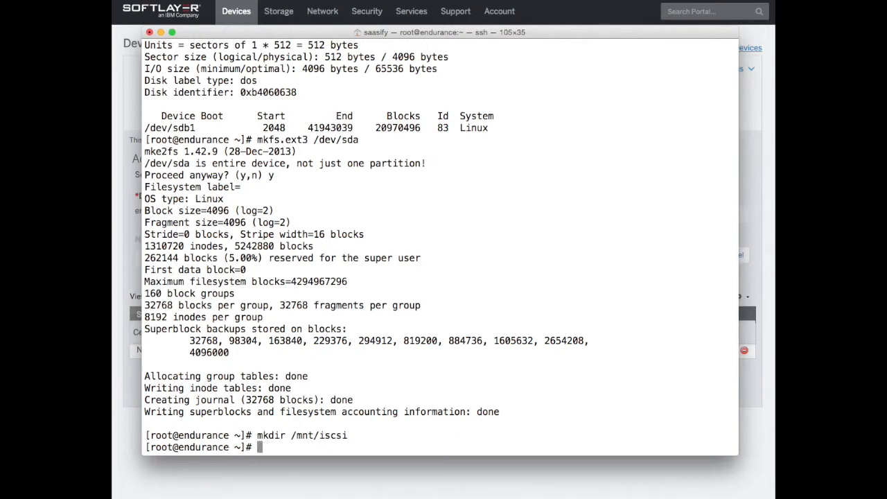
Mount /dev/sda on /mnt/iscsi.
type("mount")
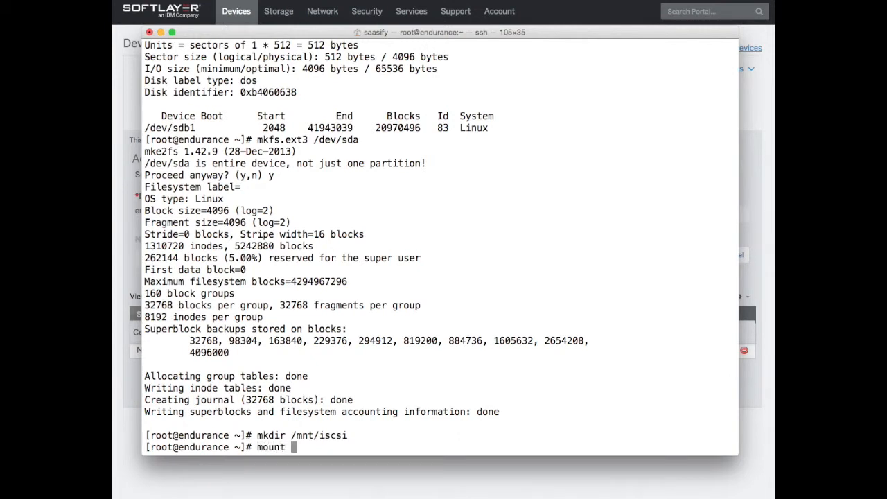
type("/dev/sd")
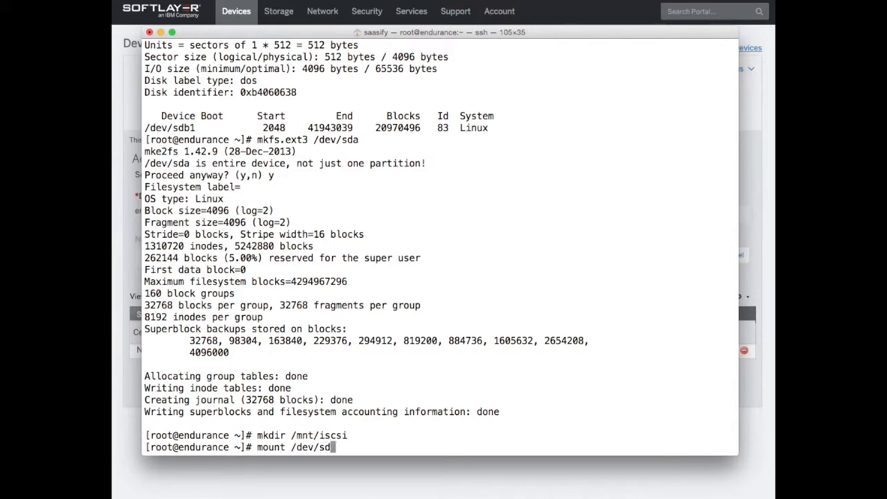
type("a")
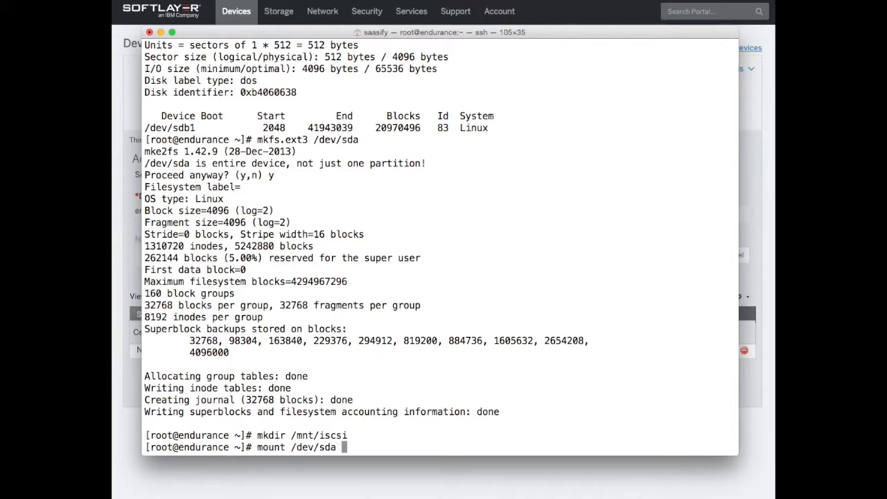
type("/")
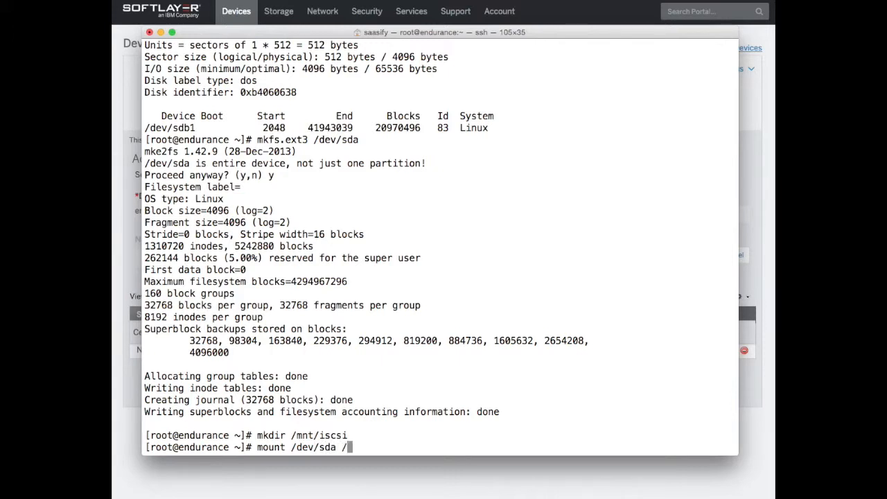
type("mnt/iscsi")
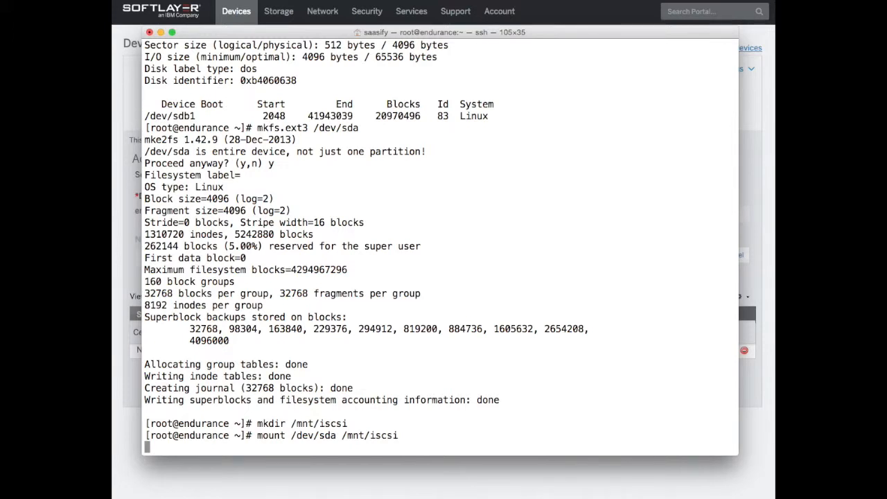
mouse_move(450, 291)
type("mount")
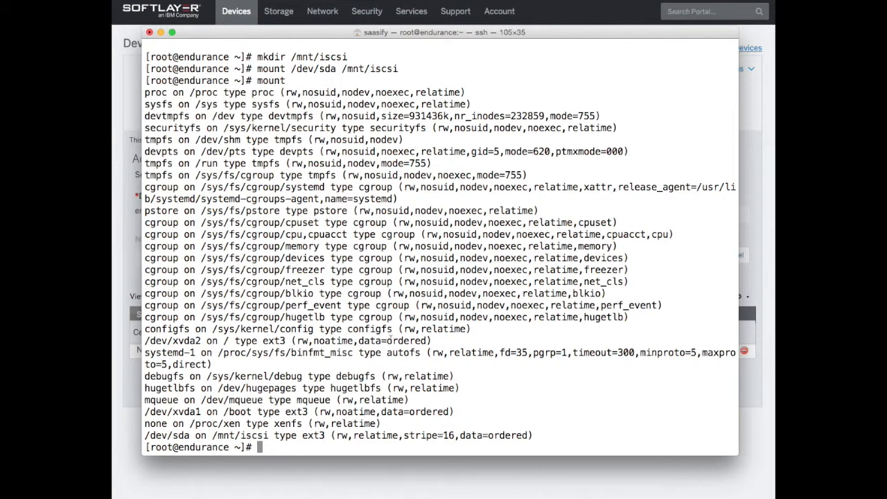
Change into /mnt/iscsi, list its contents and check df usage, then start editing /etc/fstab in vi.
type("cd /dev/sda")
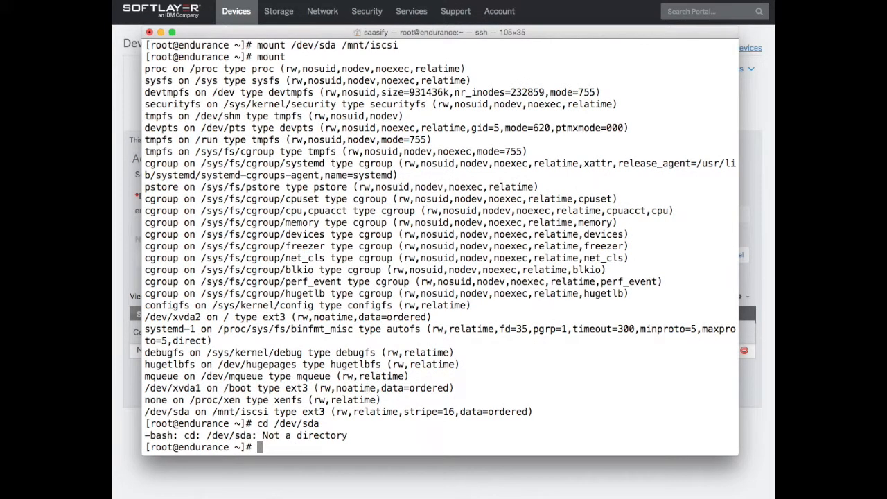
type("cd")
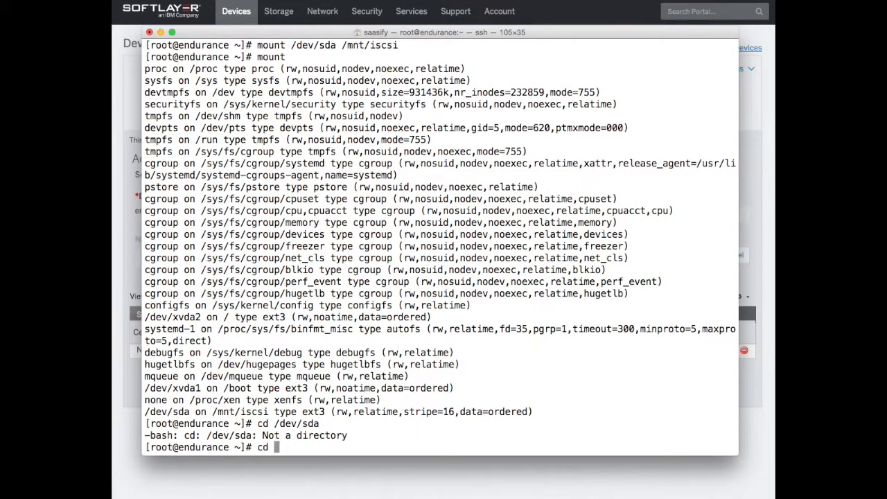
type("/mnt/iscsi")
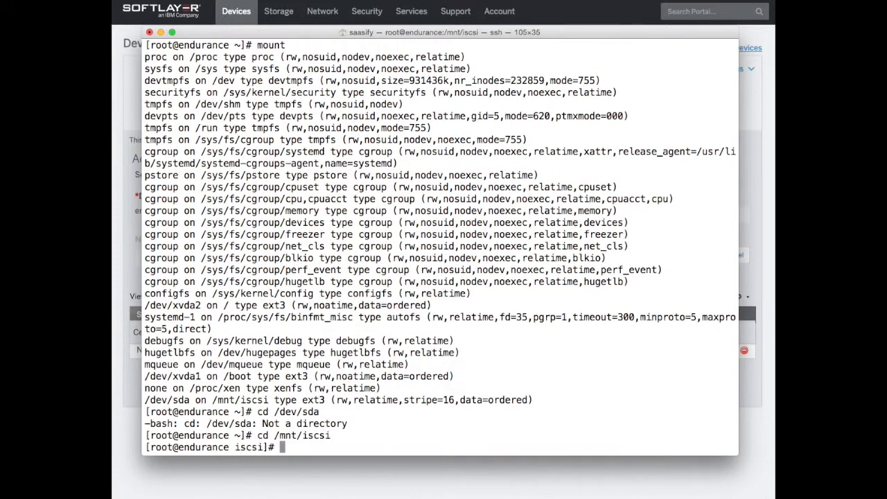
type("ls")
type("df")
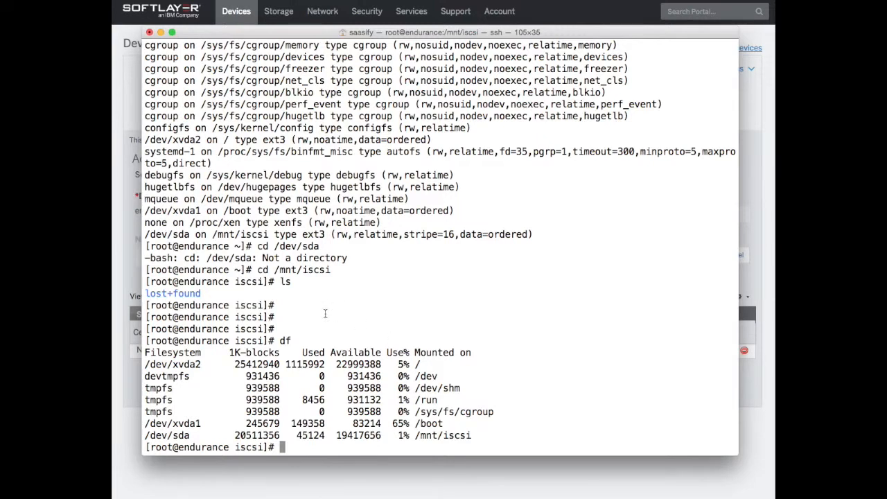
left_click_drag(144, 435, 470, 435)
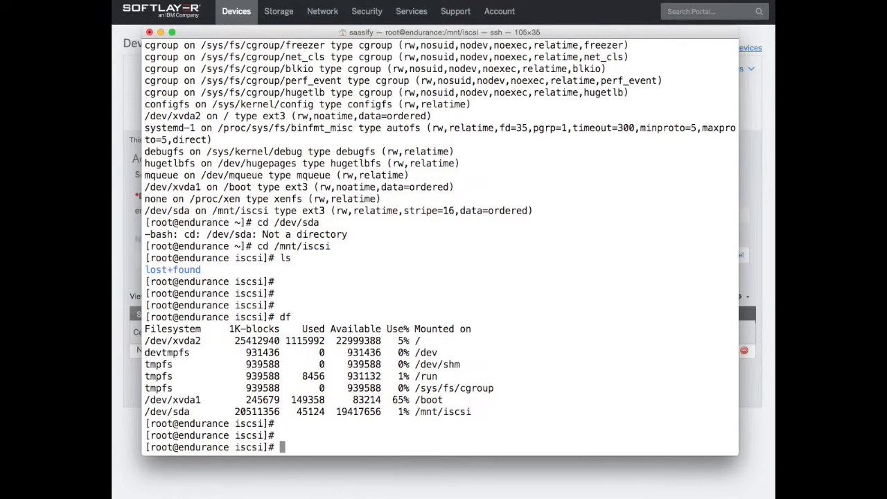
type("vi /et")
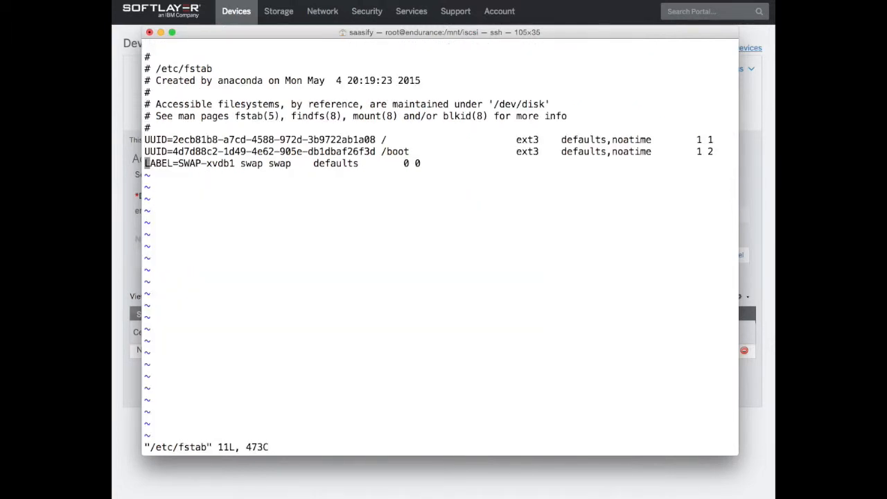
Insert the fstab line '/dev/sda /mnt/iscsi ext3 _netdev 0 0'.
key("i")
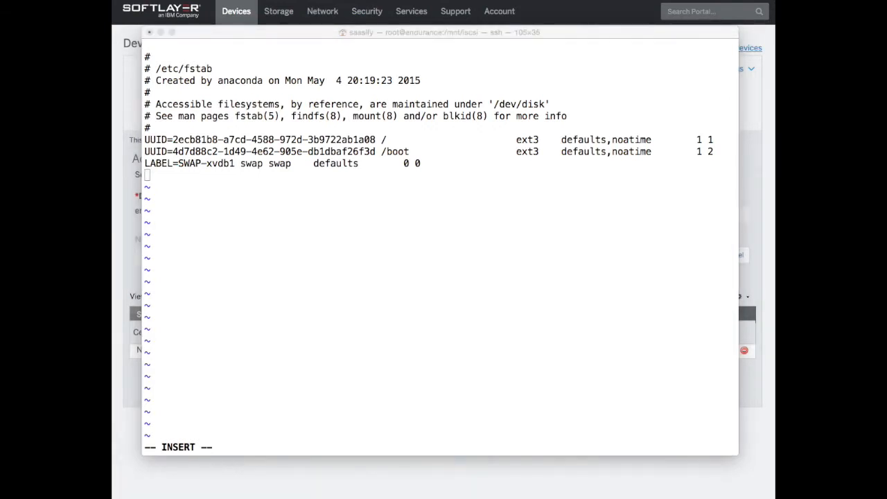
mouse_move(423, 263)
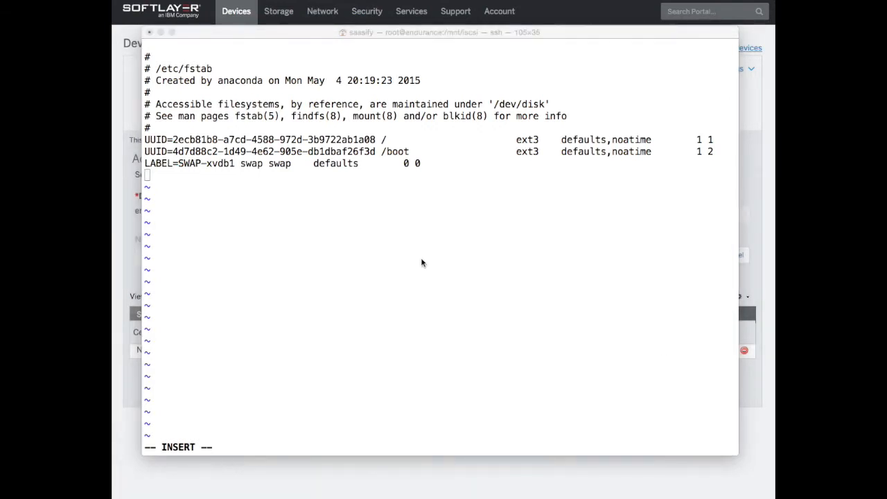
type("/")
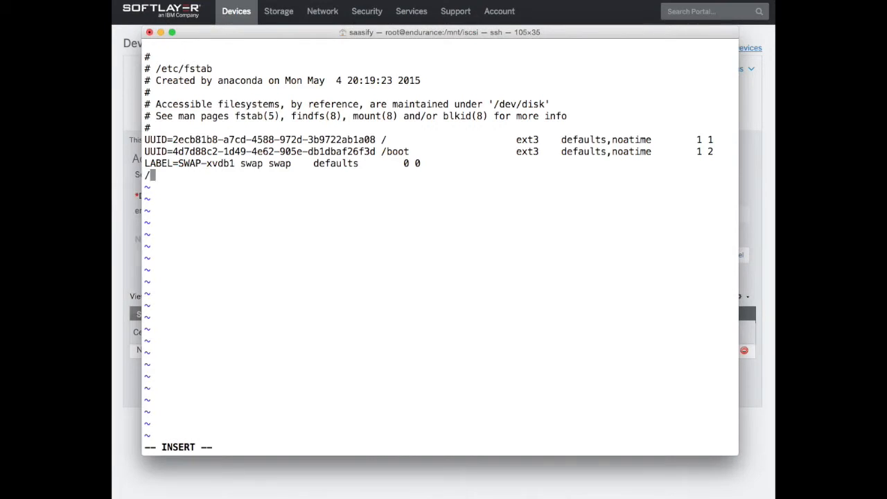
type("dev/sda")
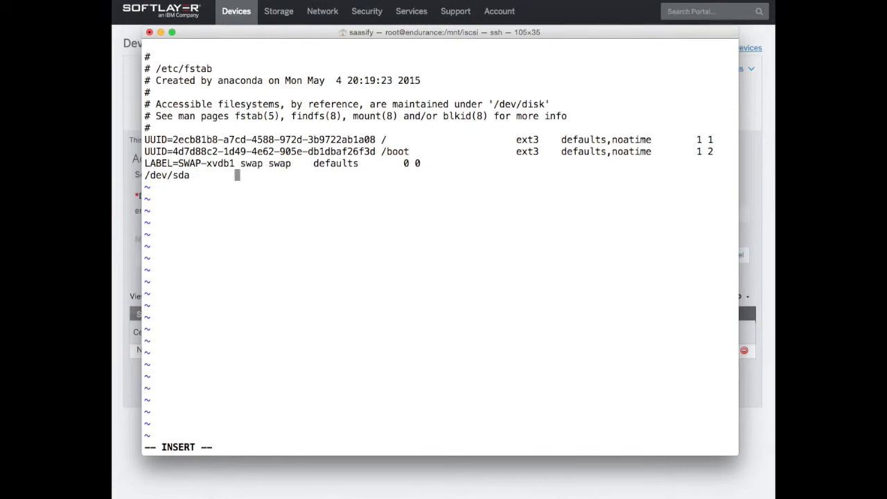
type("/m")
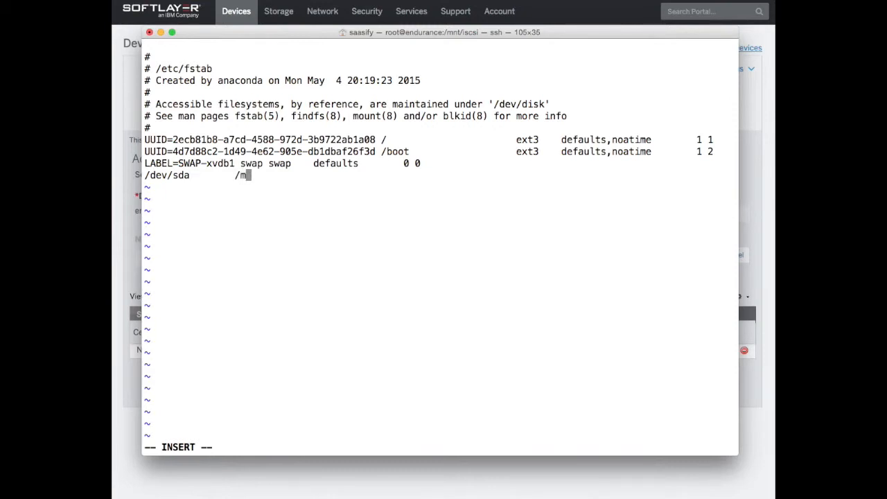
type("nt/iscsi")
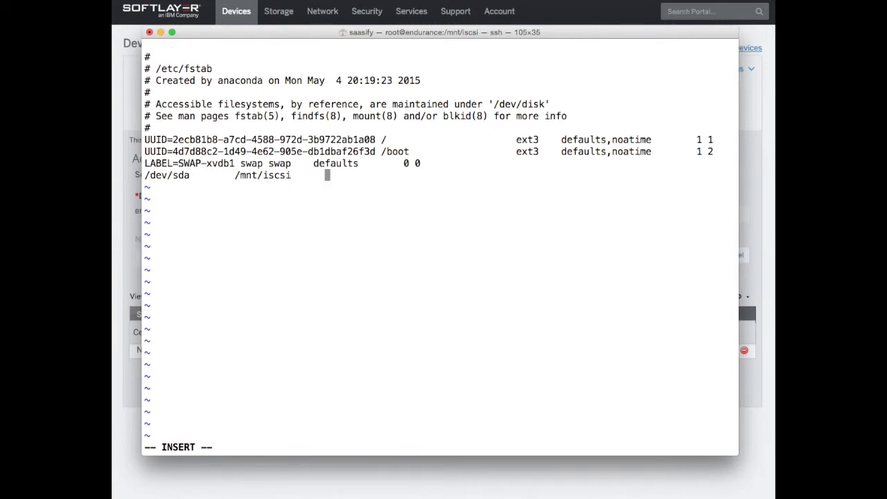
type("ext3")
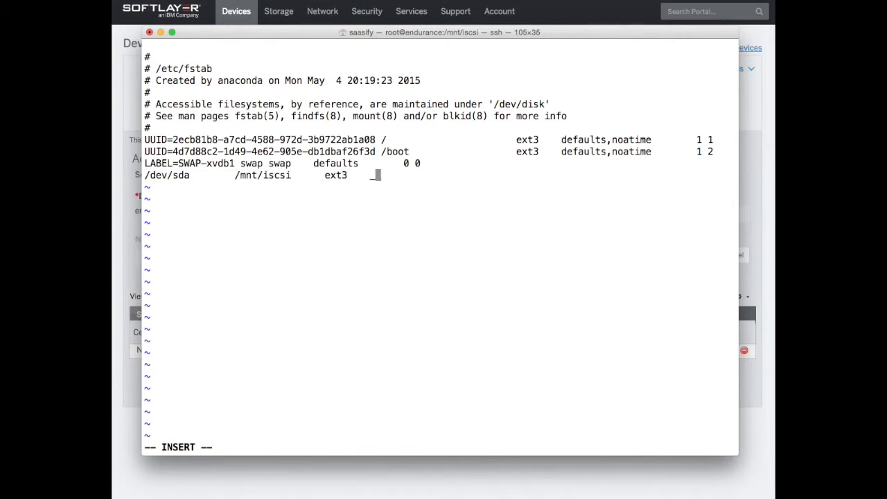
type("_netdev")
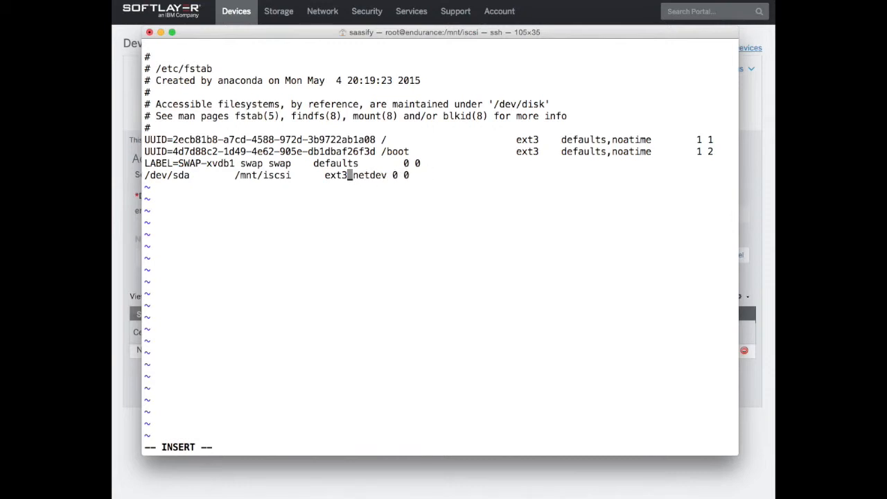
type("_")
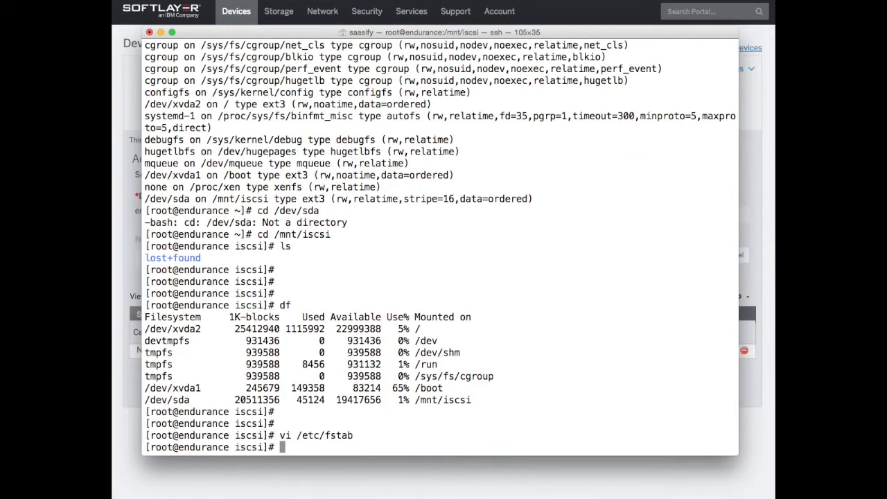
type("reboot")
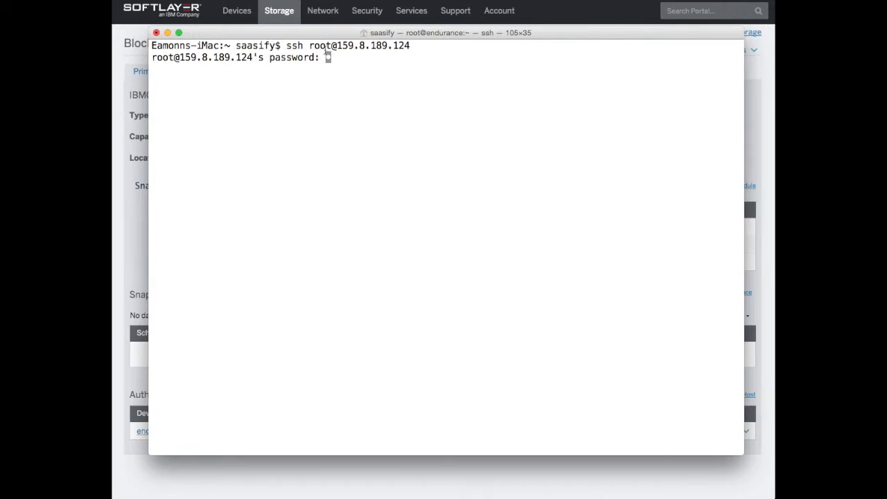
left_click_drag(449, 33, 449, 50)
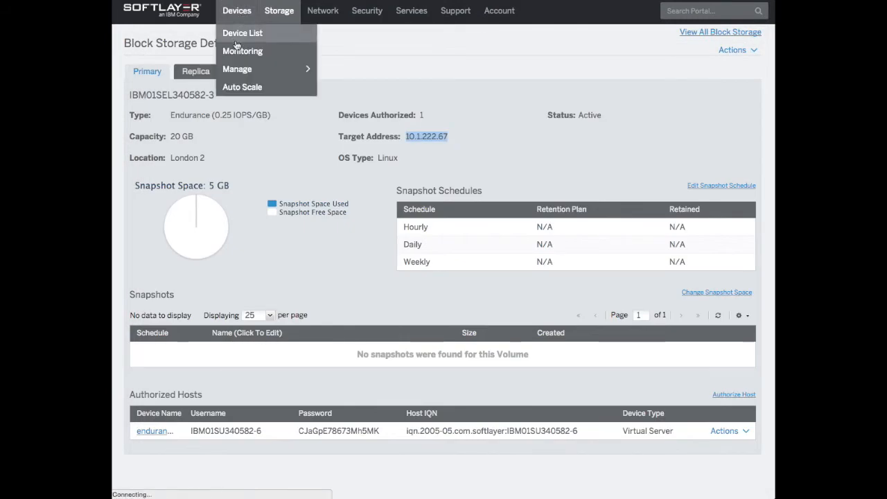
Find endurance.softlayer.com in the Device List and copy its stored root password.
left_click(241, 34)
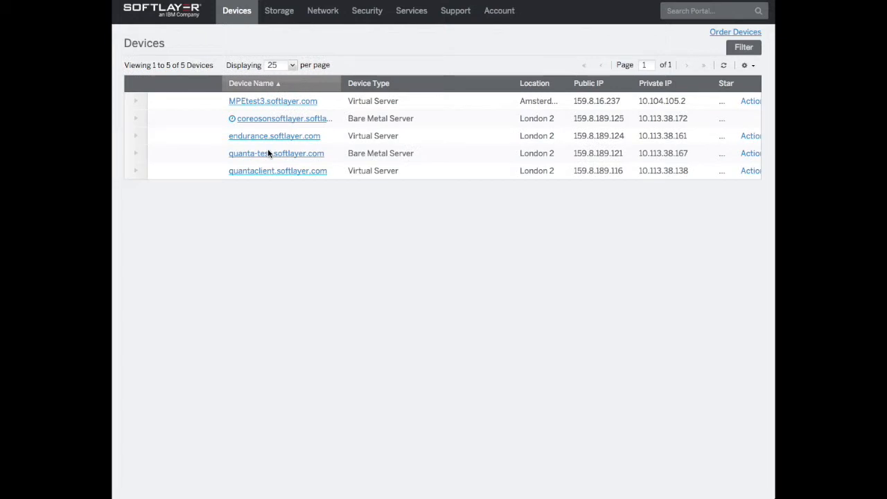
mouse_move(274, 136)
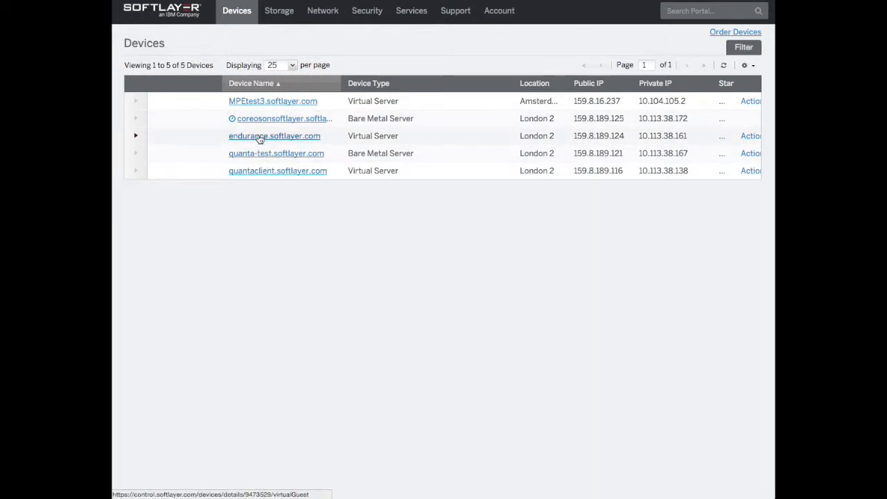
left_click(275, 136)
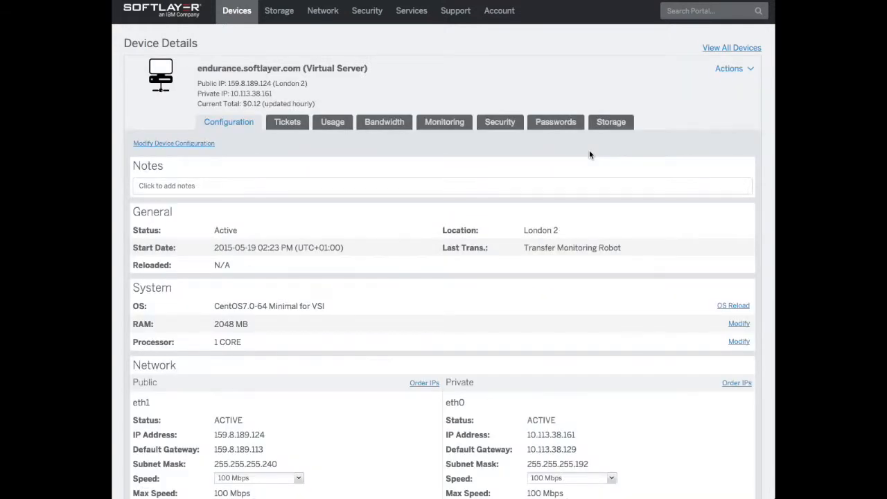
mouse_move(535, 194)
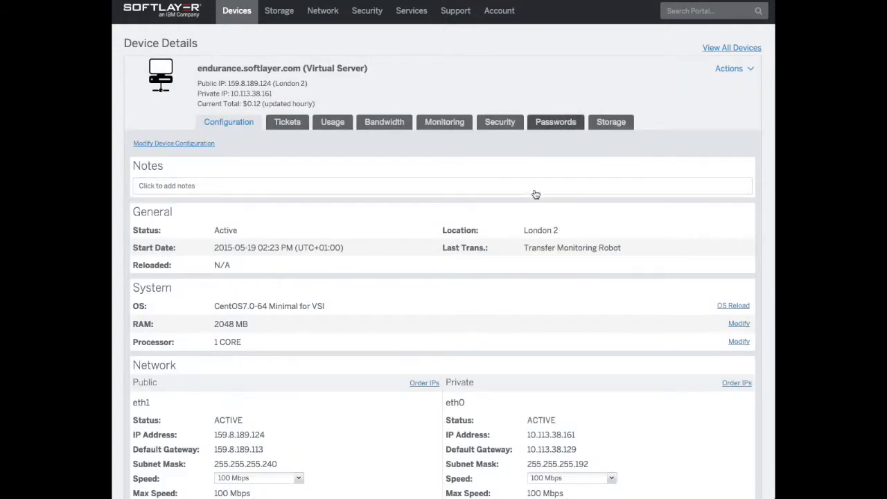
left_click(555, 122)
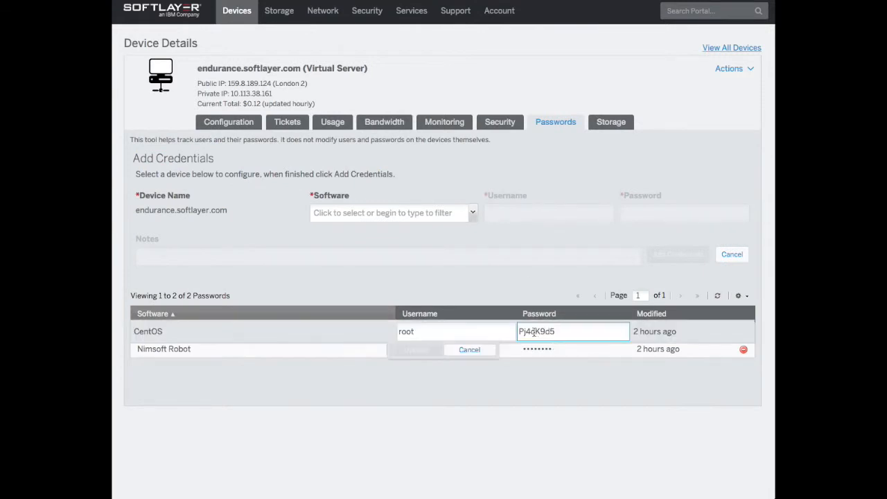
right_click(571, 332)
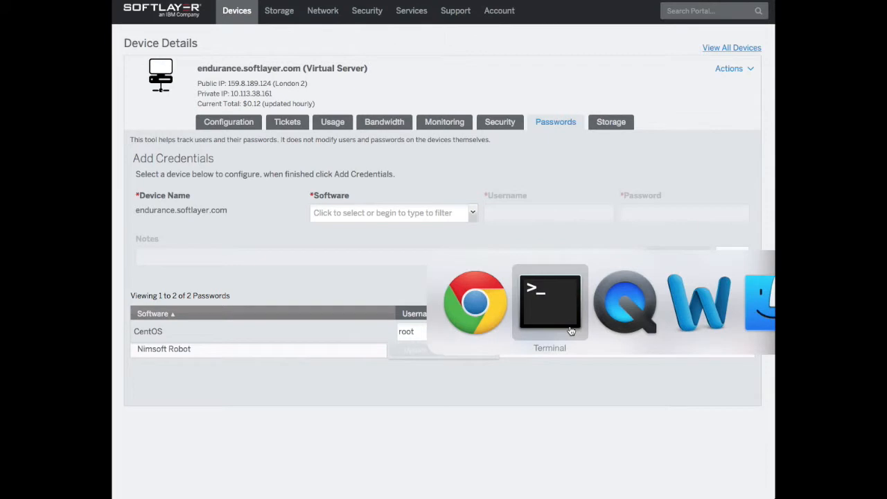
Log in with the pasted root password and verify /dev/sda mounted at /mnt/iscsi via ls and df.
right_click(330, 75)
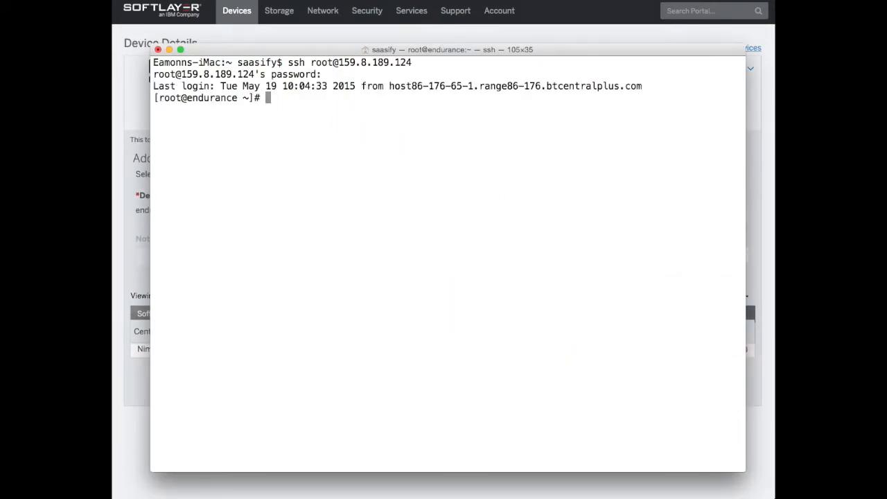
type("mount")
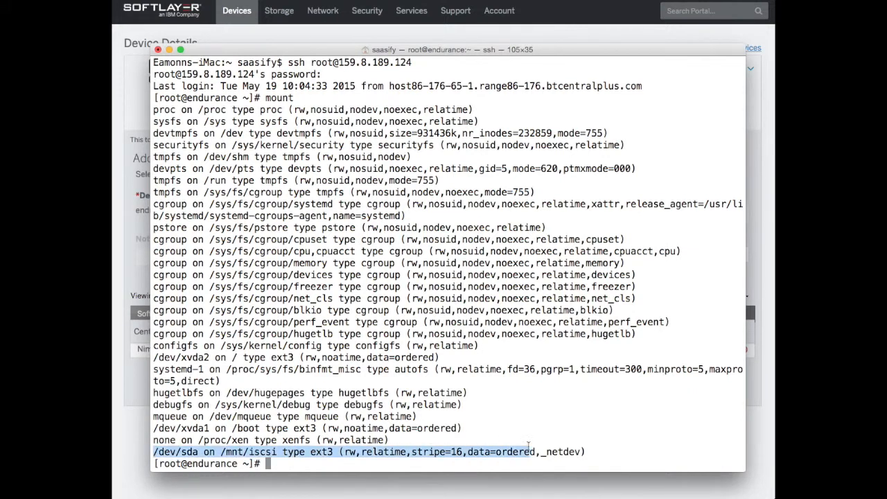
type("cd")
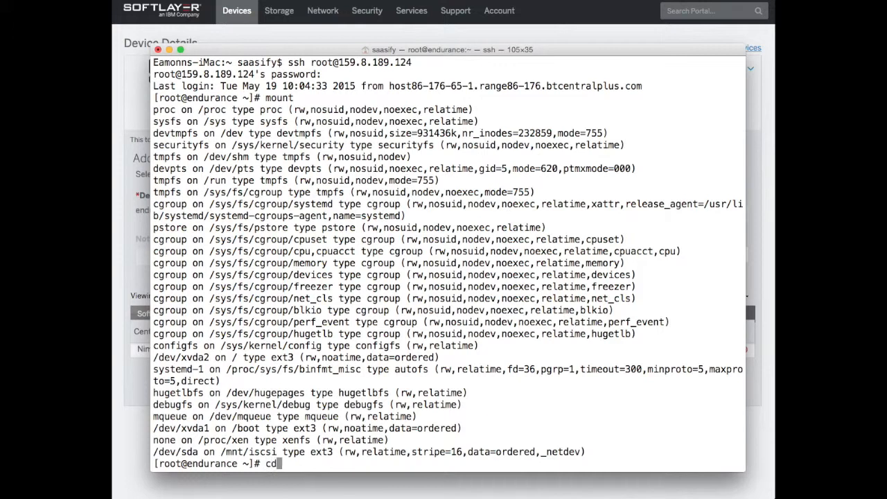
type("/mnt/iscsi")
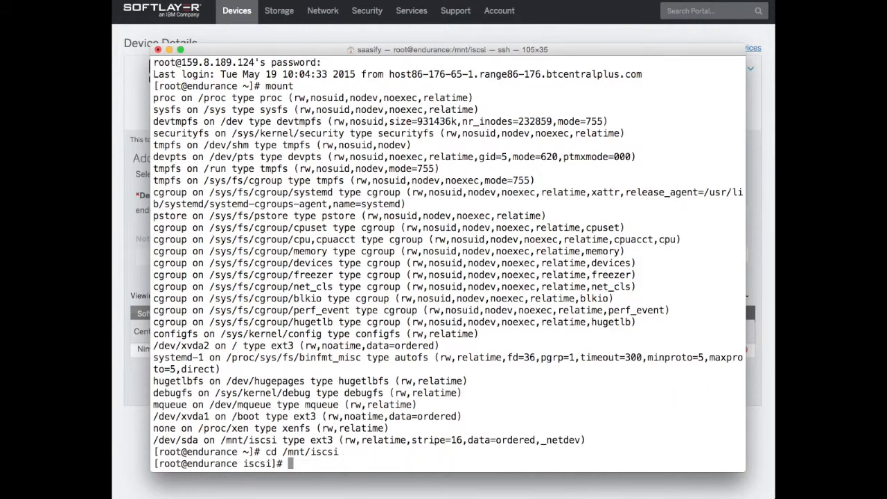
type("ls")
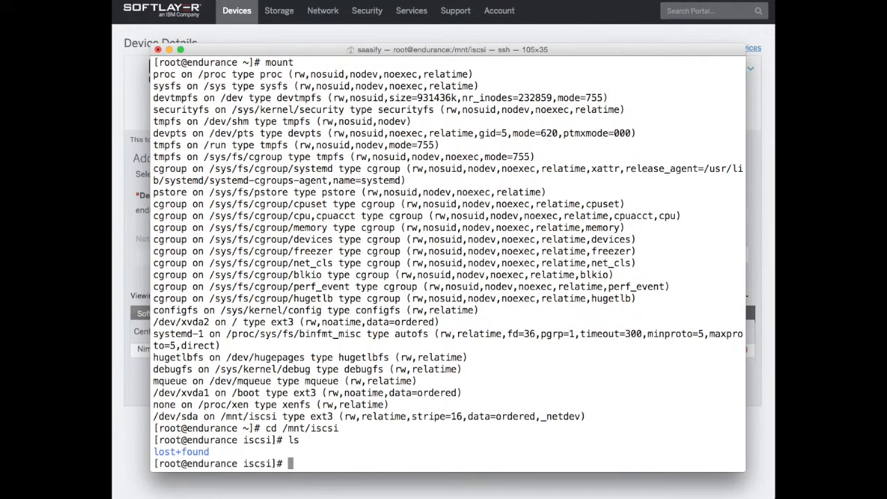
type("df")
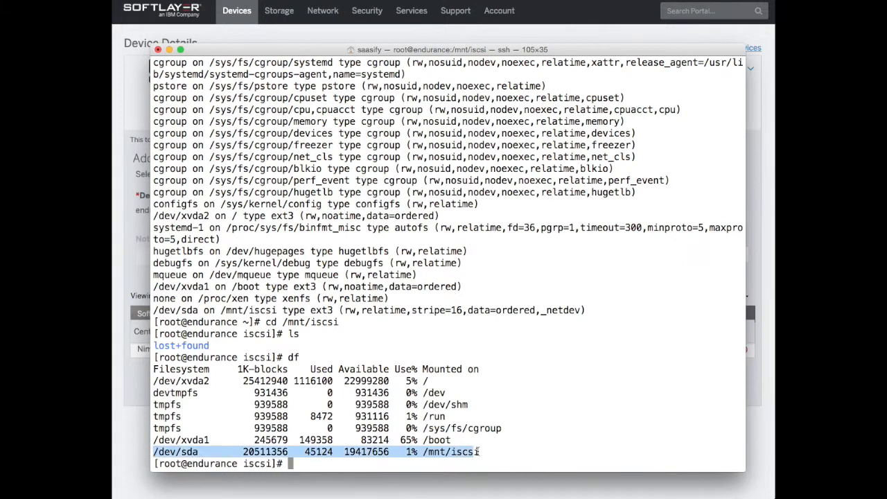
left_click(176, 61)
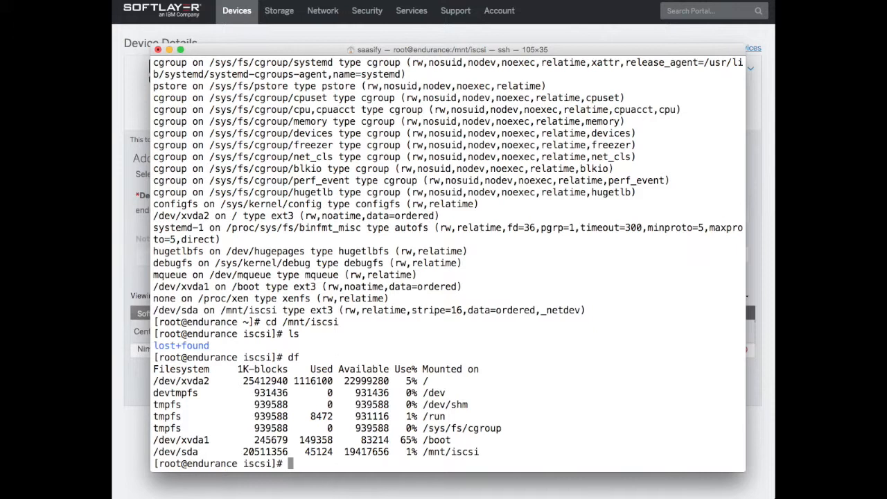
List the disks with fdisk -l and return to the storage portal.
type("fdisk -l")
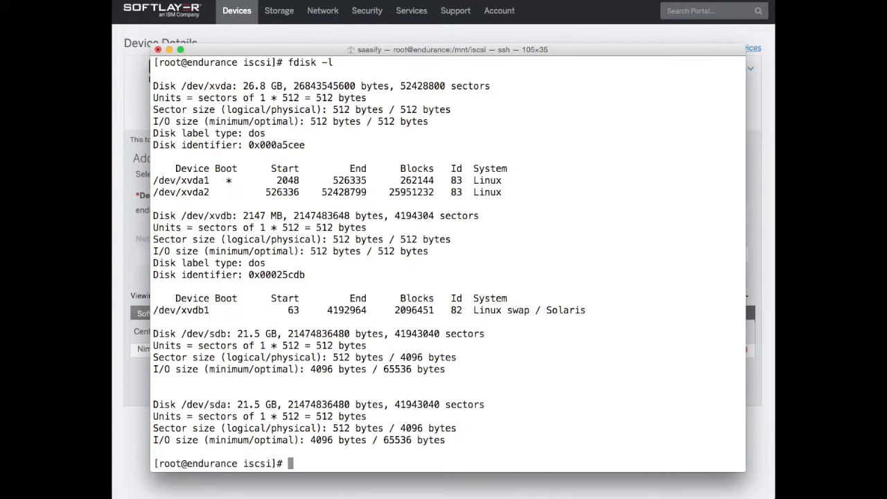
mouse_move(286, 54)
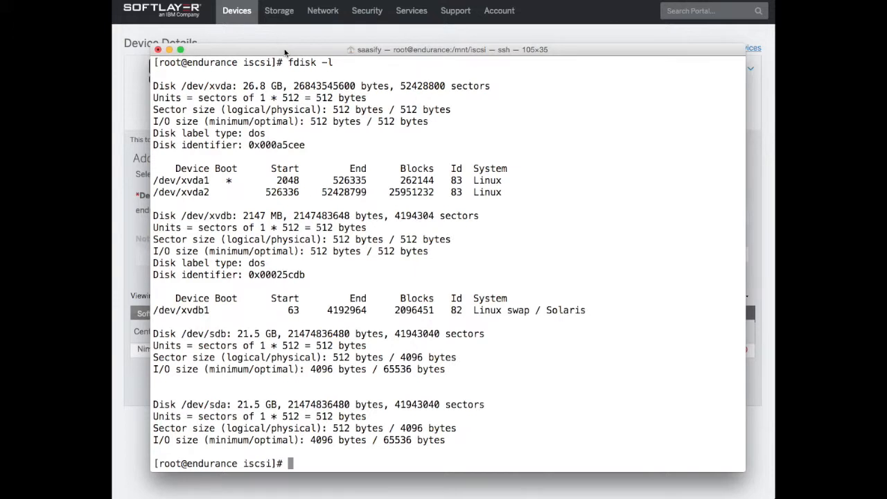
left_click(280, 11)
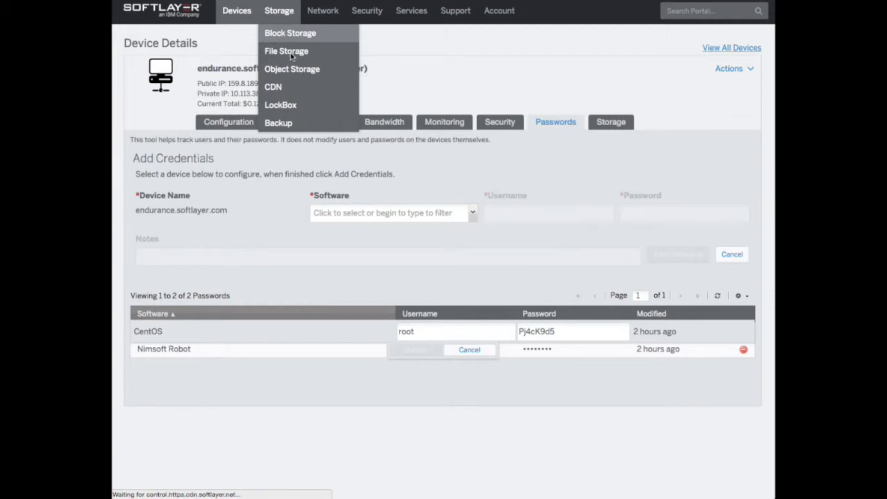
Reach the 20 GB endurance volume's details and bring up its Snapshot Schedule editor.
left_click(289, 33)
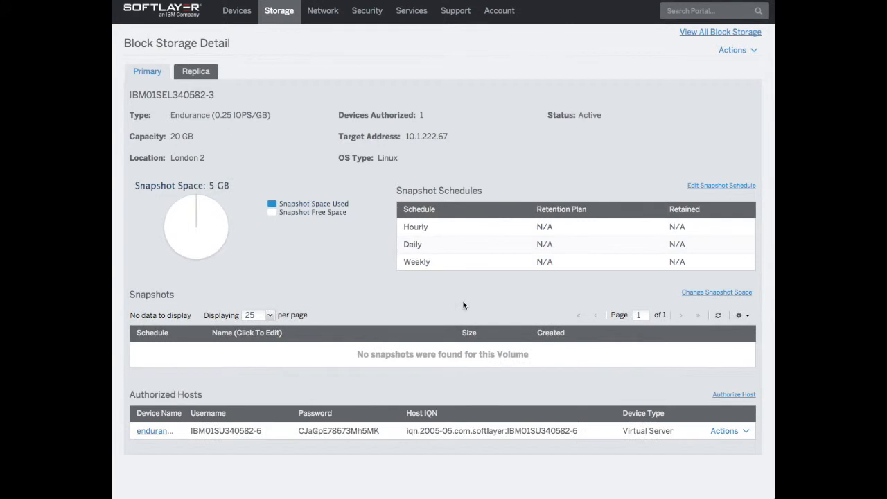
mouse_move(288, 269)
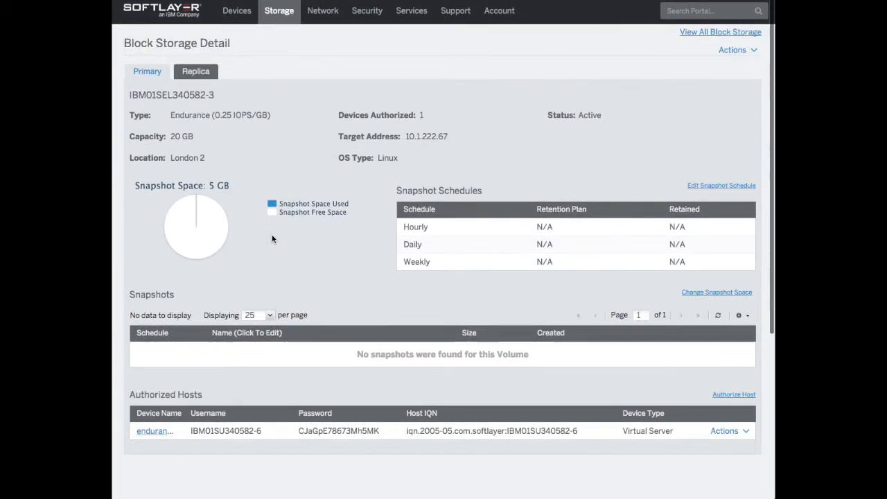
left_click(195, 72)
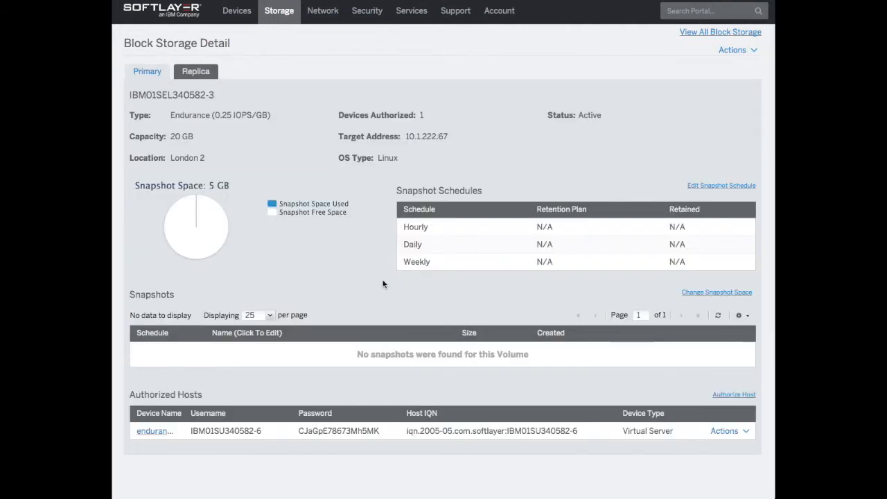
mouse_move(745, 196)
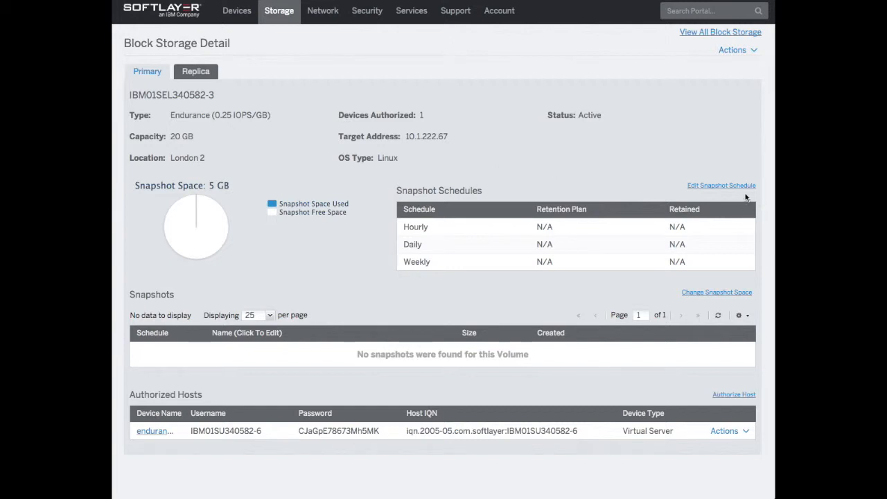
left_click(720, 186)
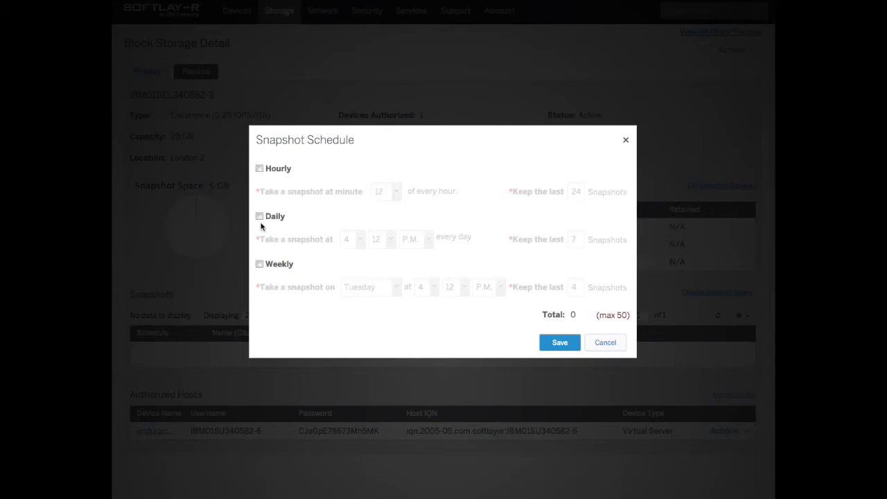
Enable hourly snapshots at minute 12 keeping the last 5, and save the schedule.
left_click(260, 169)
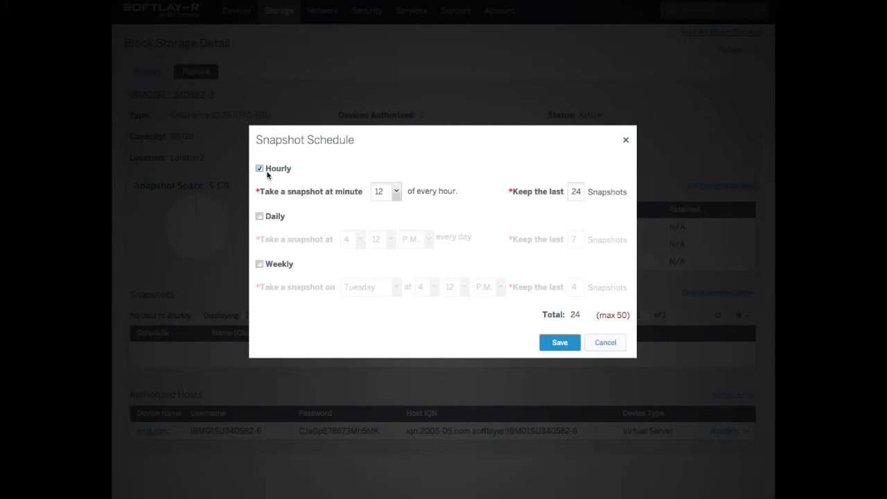
left_click(385, 191)
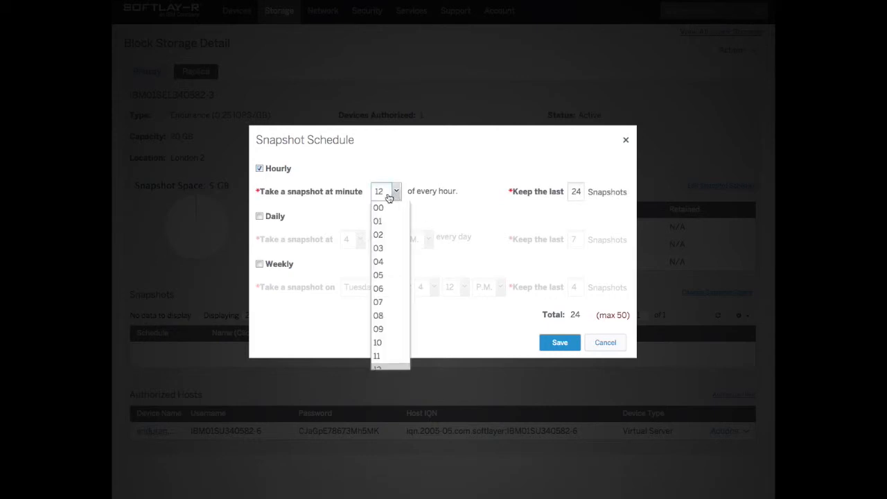
mouse_move(378, 291)
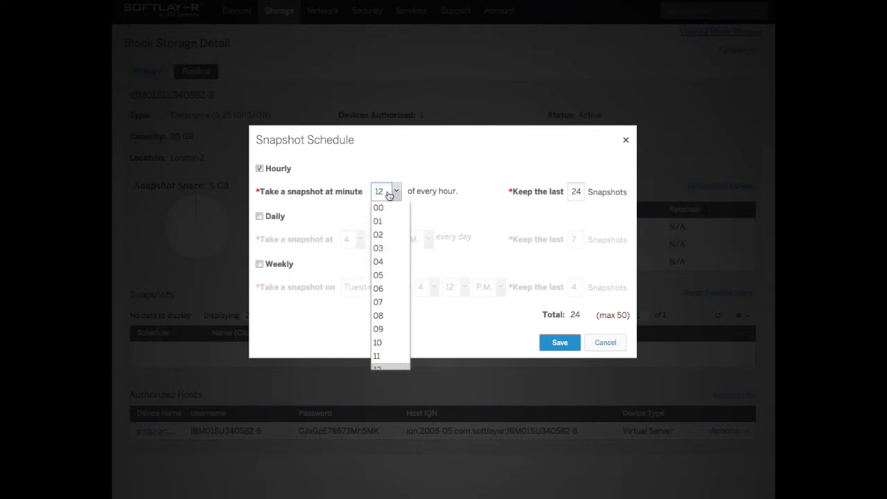
left_click(385, 192)
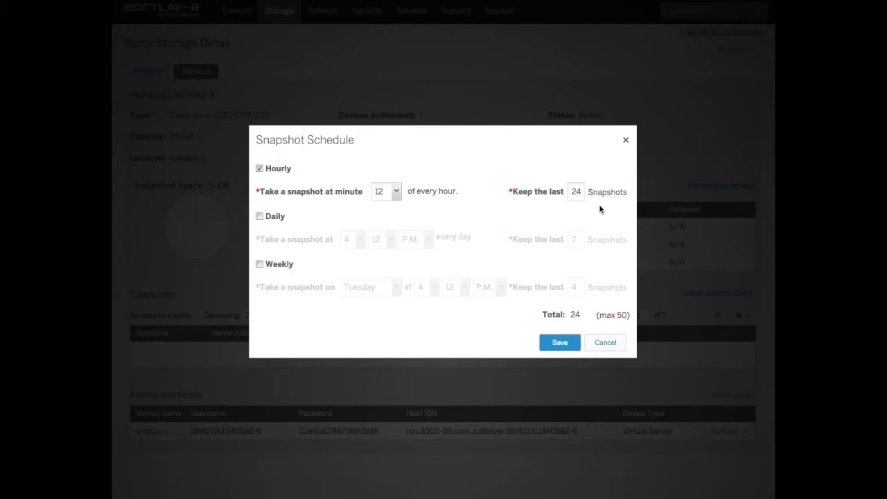
left_click(575, 191)
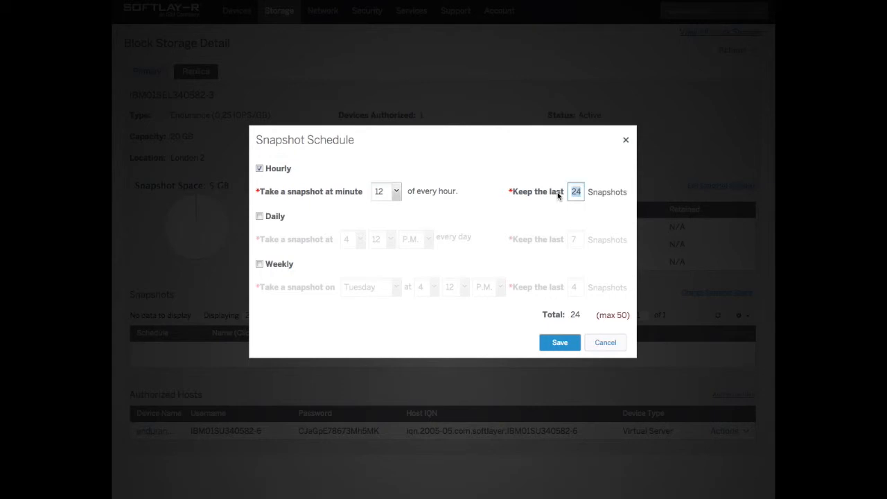
type("5")
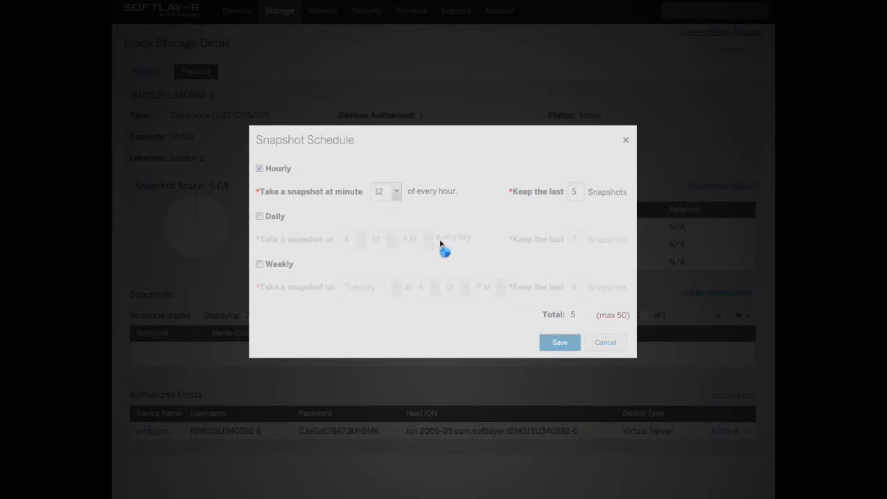
left_click(560, 343)
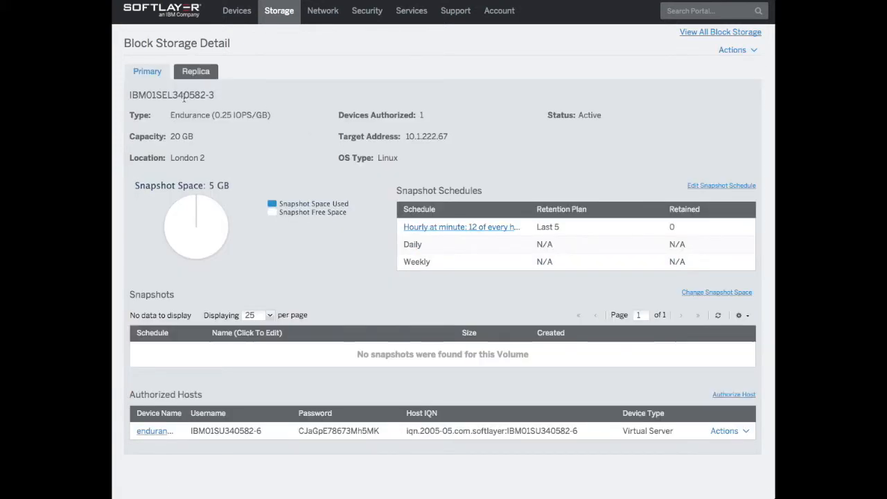
left_click(195, 72)
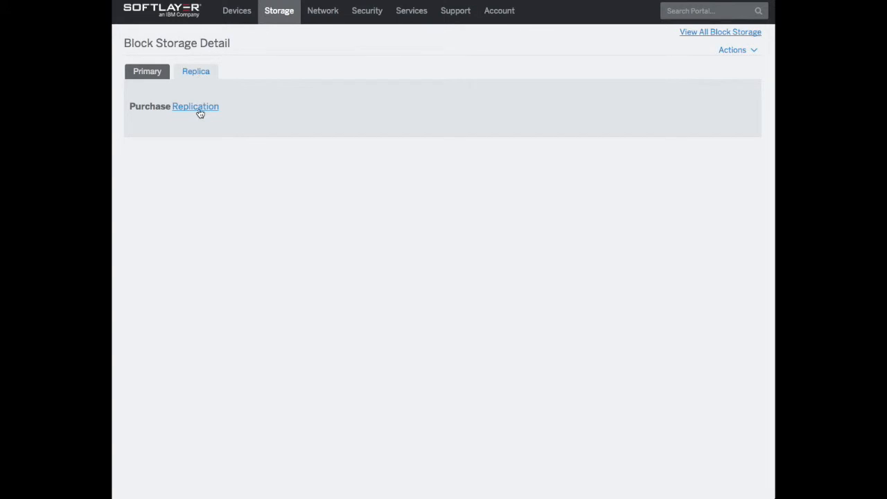
left_click(196, 105)
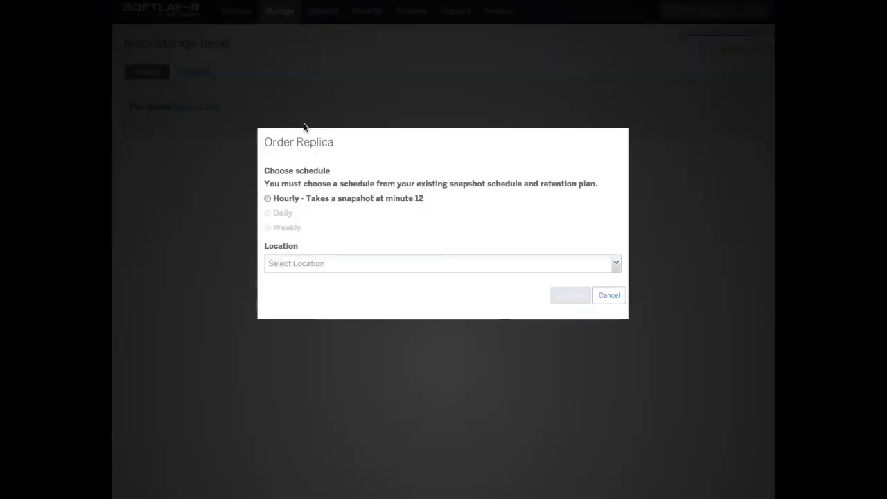
mouse_move(280, 193)
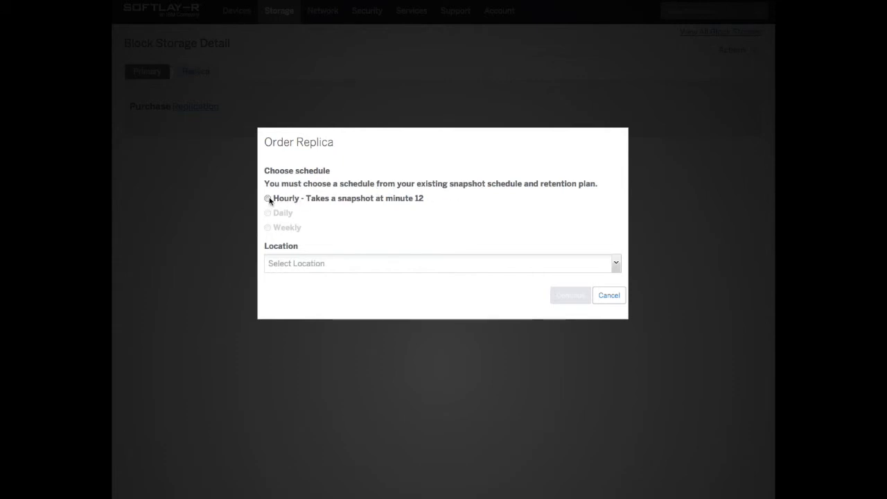
left_click(267, 198)
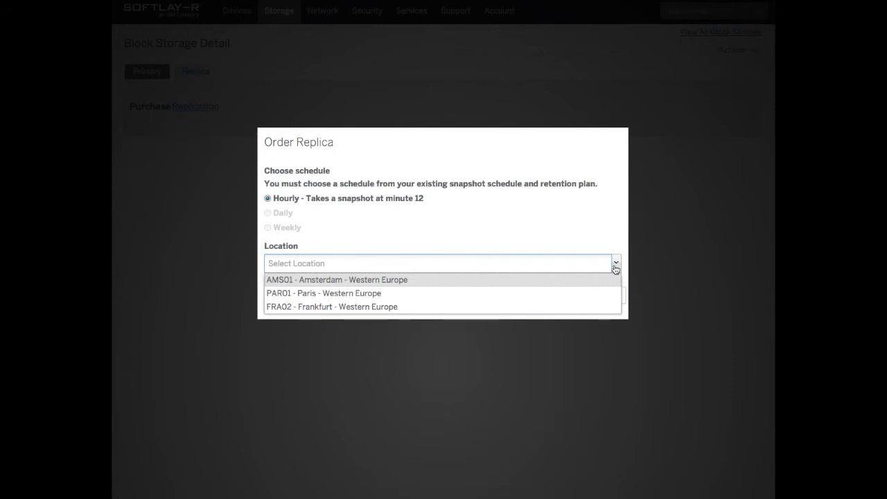
mouse_move(571, 257)
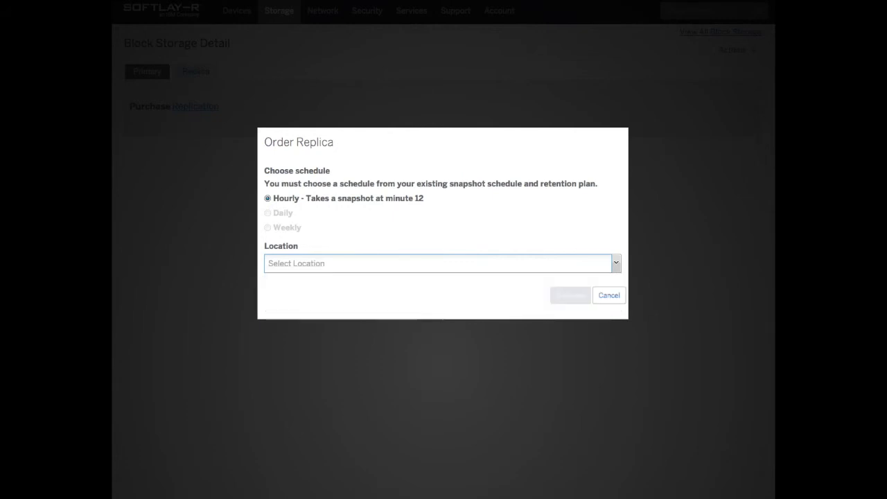
left_click(608, 294)
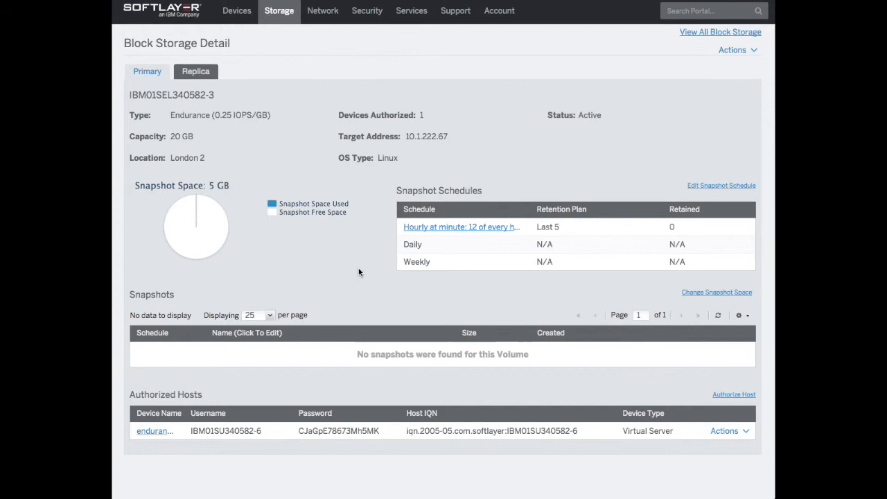
scroll("down", 3)
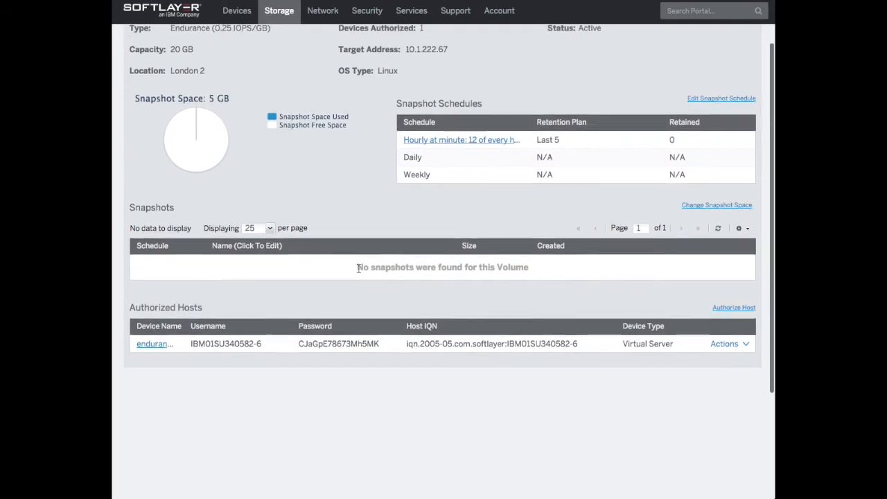
scroll("down", 3)
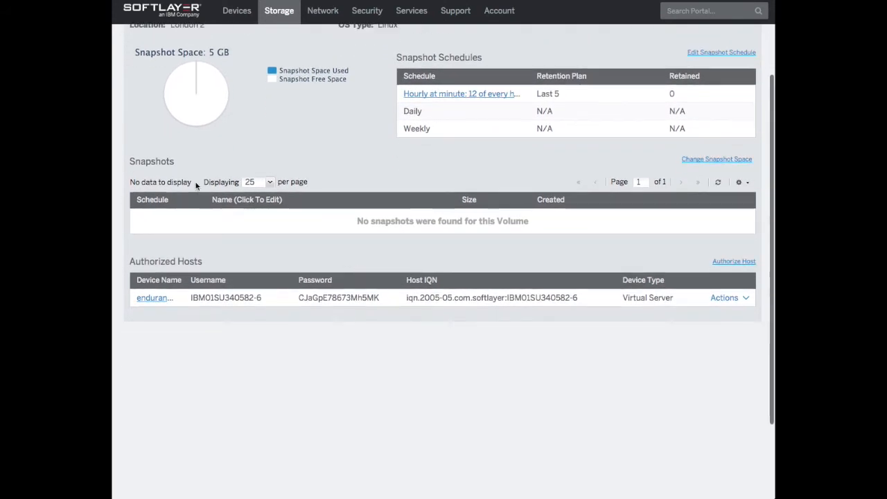
mouse_move(399, 252)
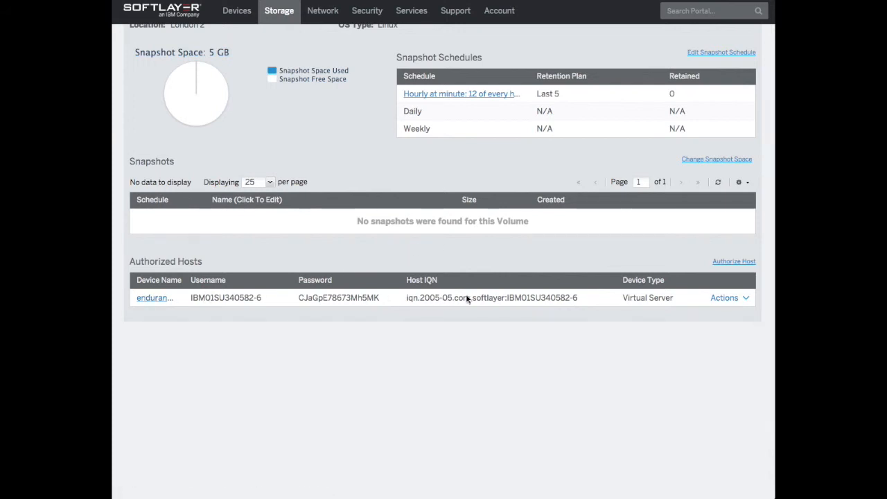
mouse_move(330, 270)
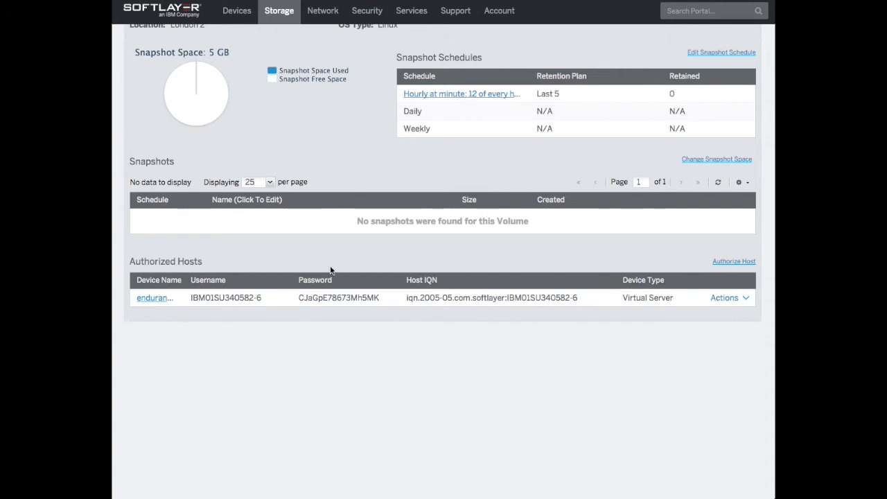
mouse_move(274, 262)
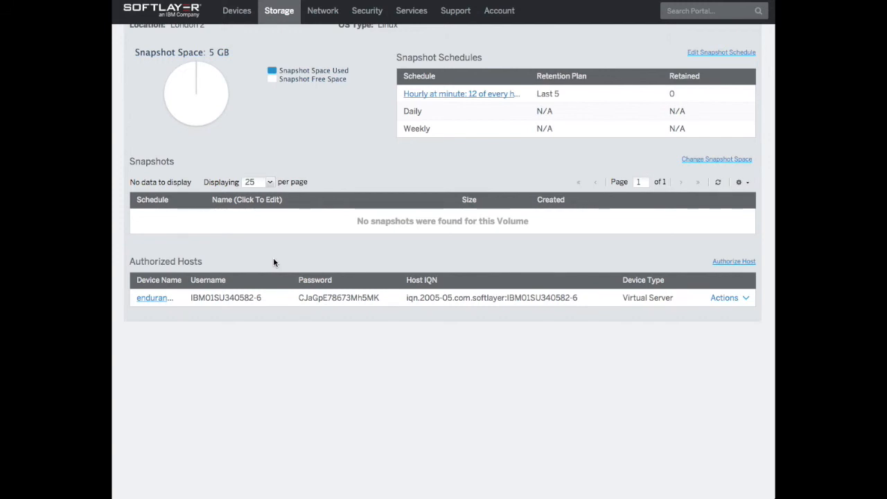
mouse_move(416, 259)
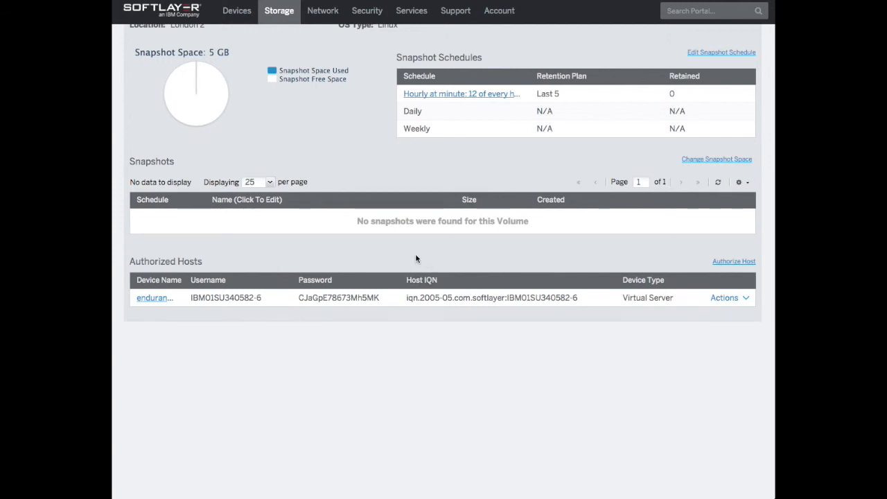